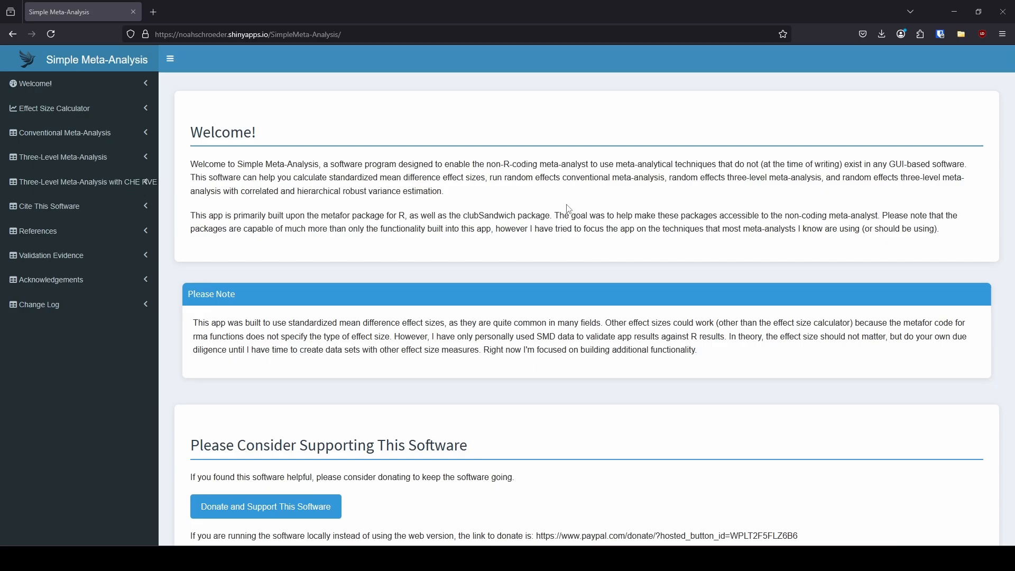
mouse_move(294, 125)
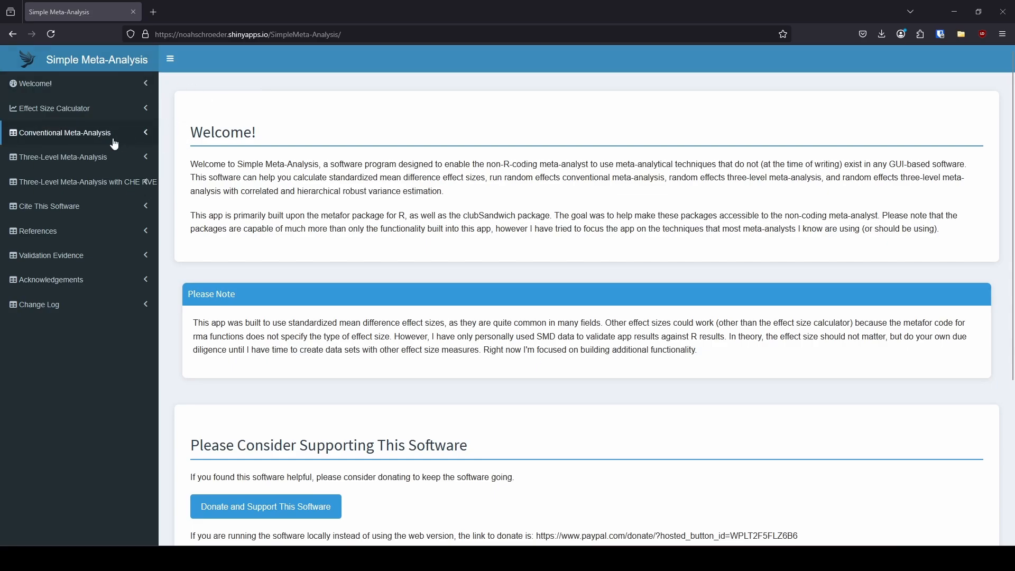
Step: Upload mydata(4).csv on the Conventional Meta-Analysis page and run the random-effects analysis
click(65, 132)
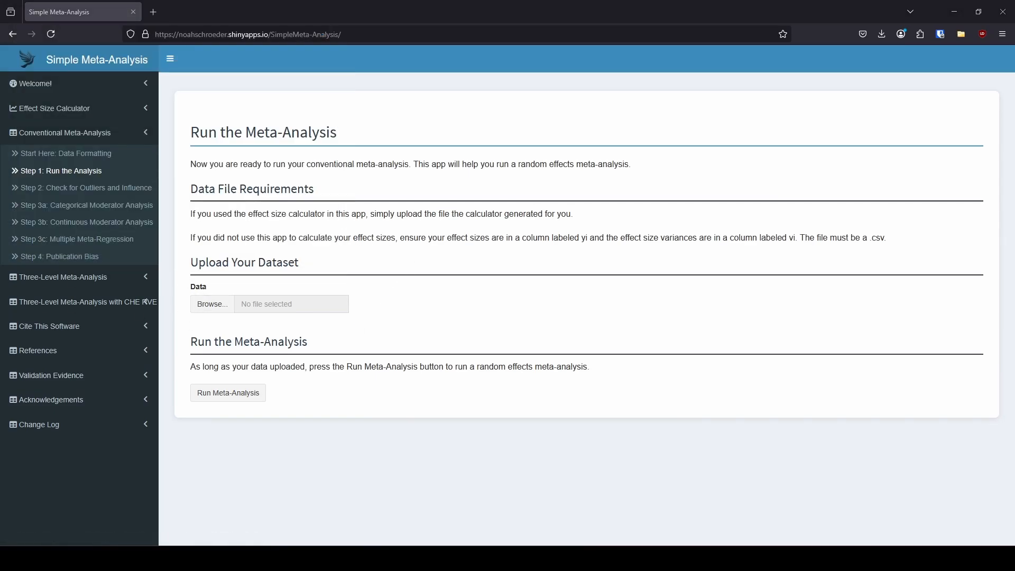
click(212, 304)
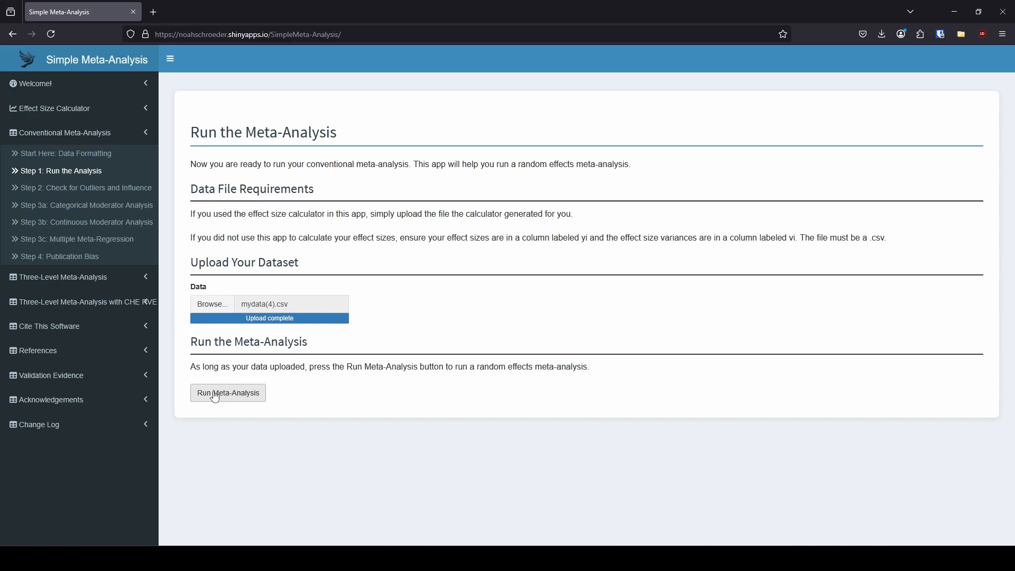
click(228, 393)
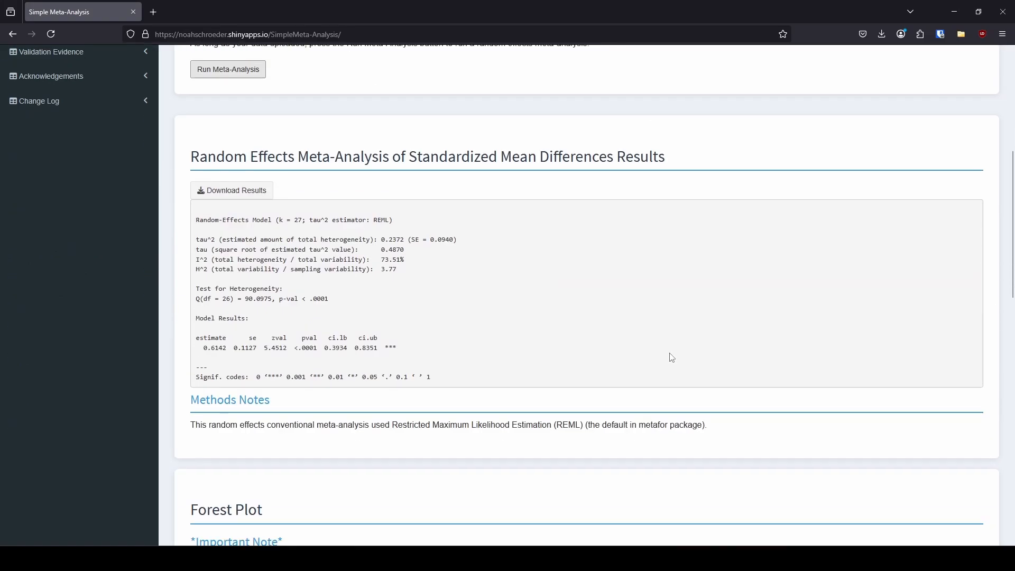
Step: Download the full-page forest plot as forestplot(3).png
scroll(down, 3)
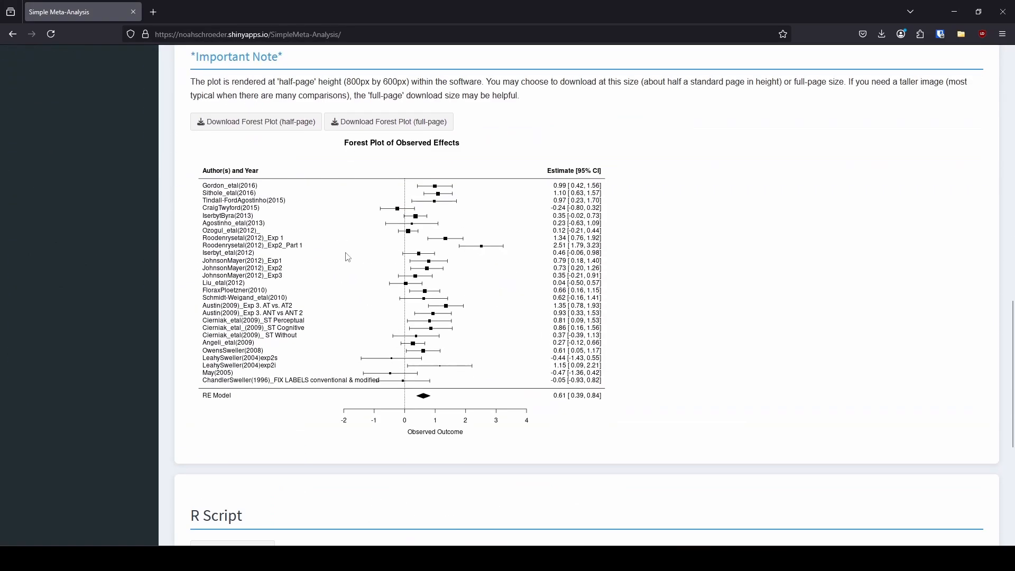
mouse_move(376, 279)
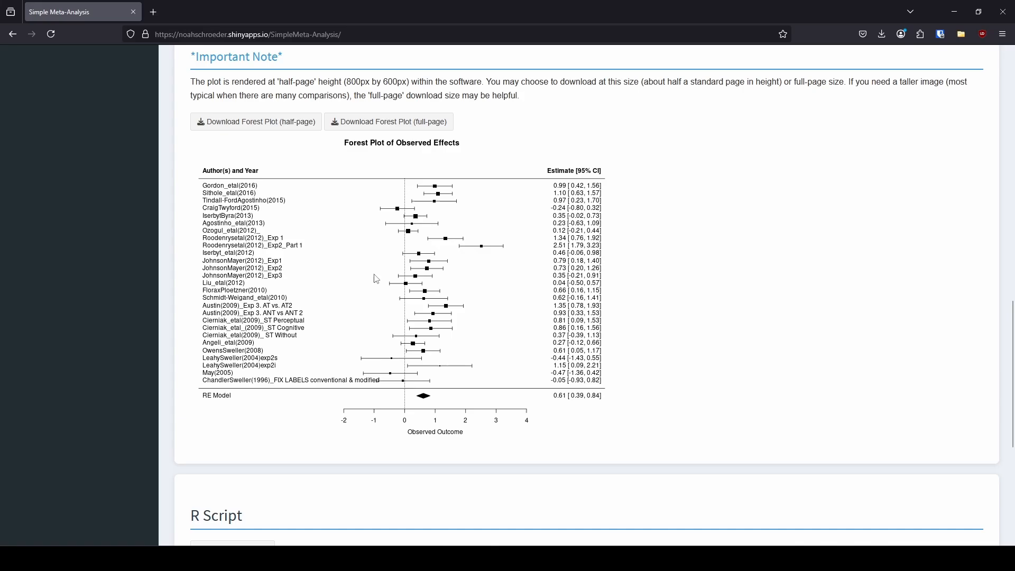
mouse_move(369, 126)
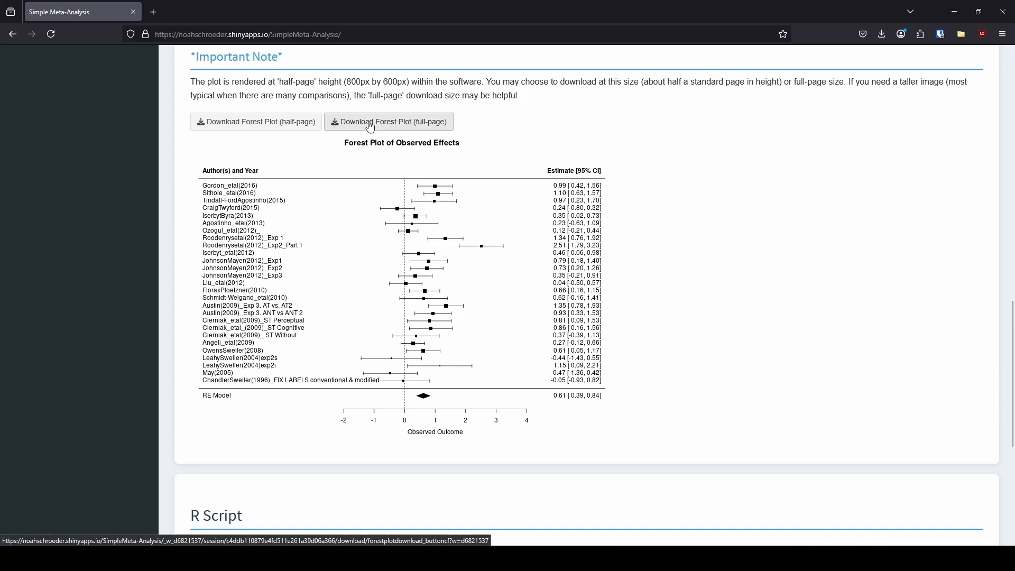
click(370, 122)
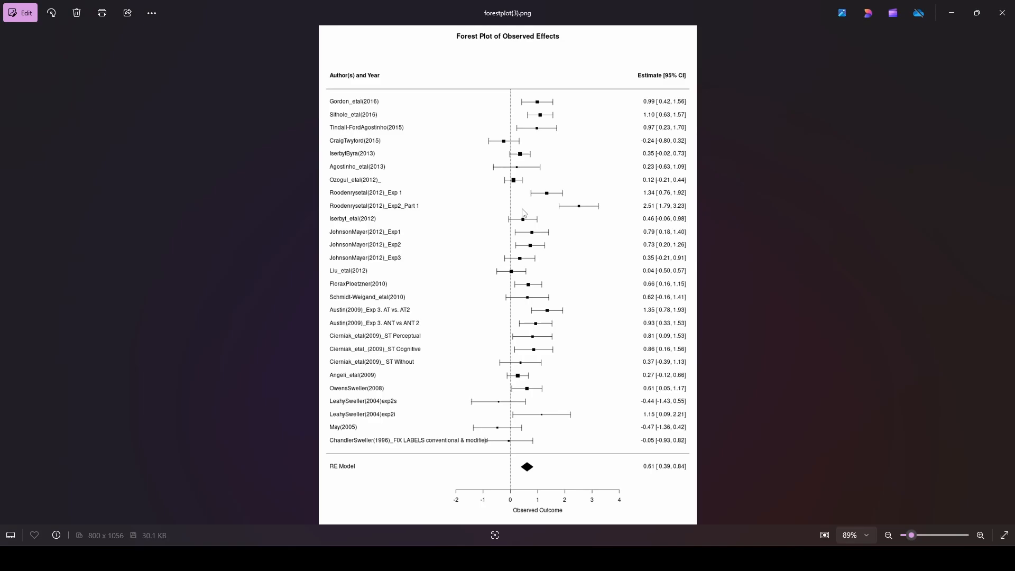
mouse_move(362, 123)
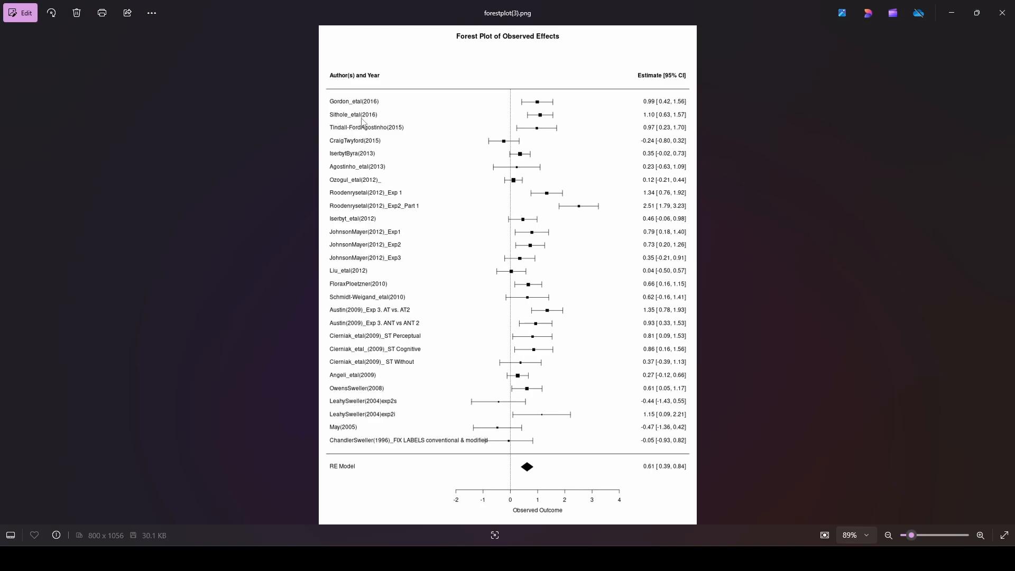
mouse_move(361, 80)
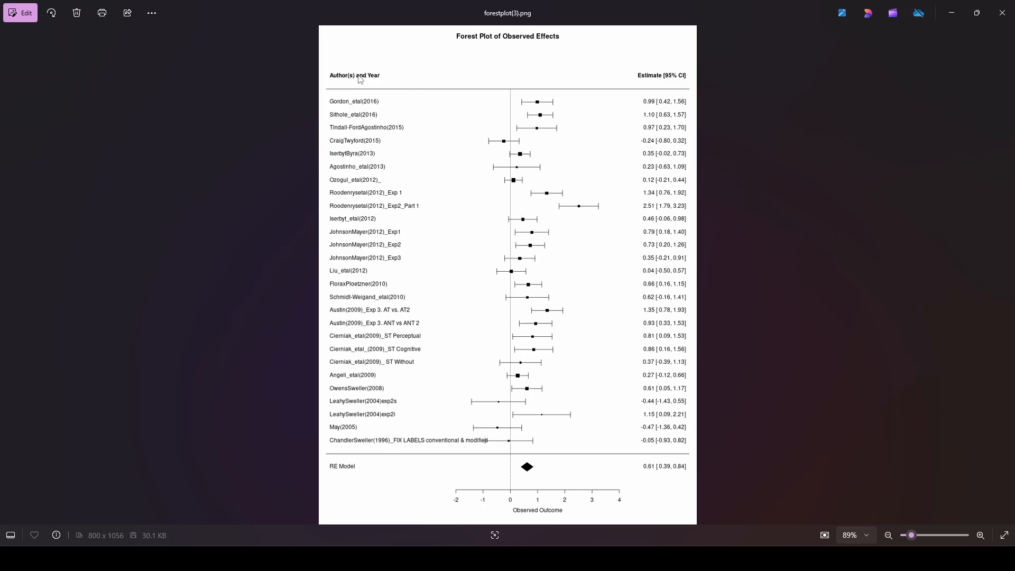
mouse_move(365, 102)
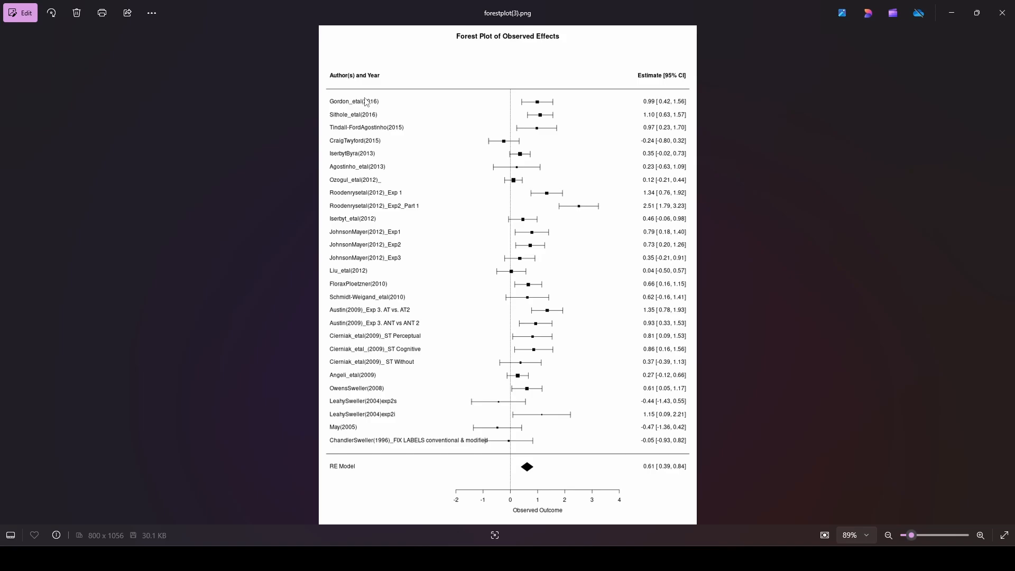
mouse_move(376, 142)
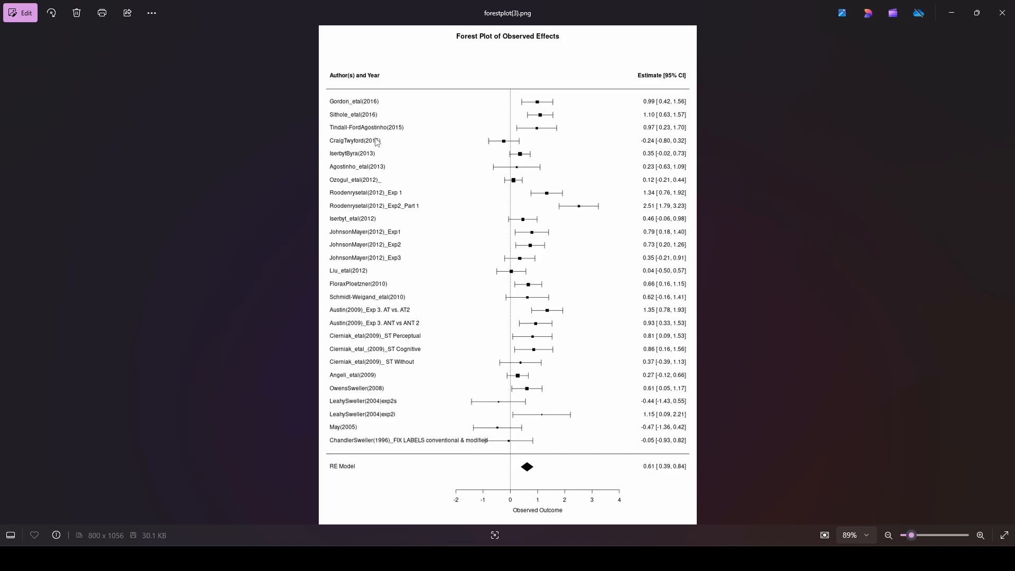
mouse_move(378, 182)
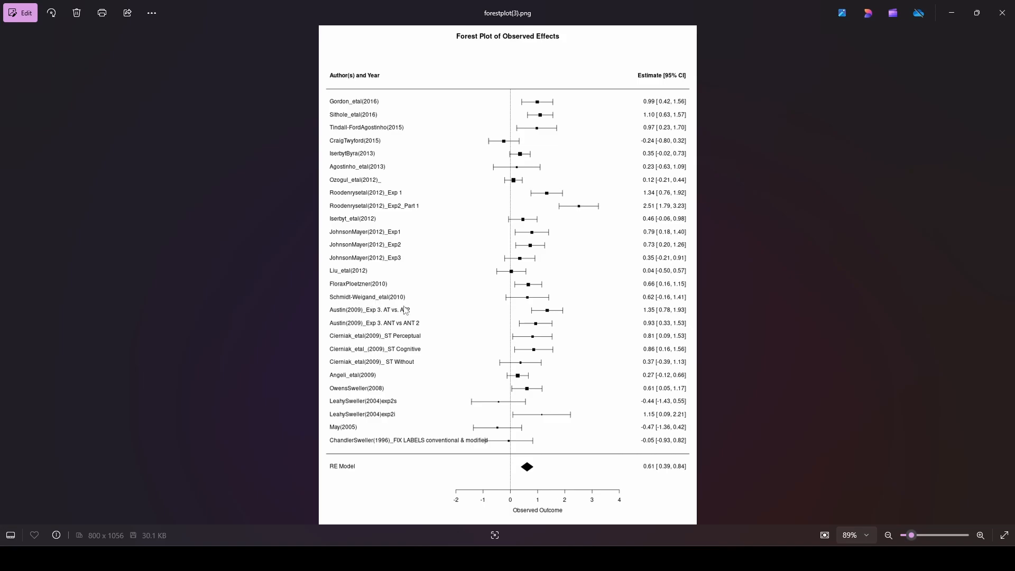
mouse_move(353, 380)
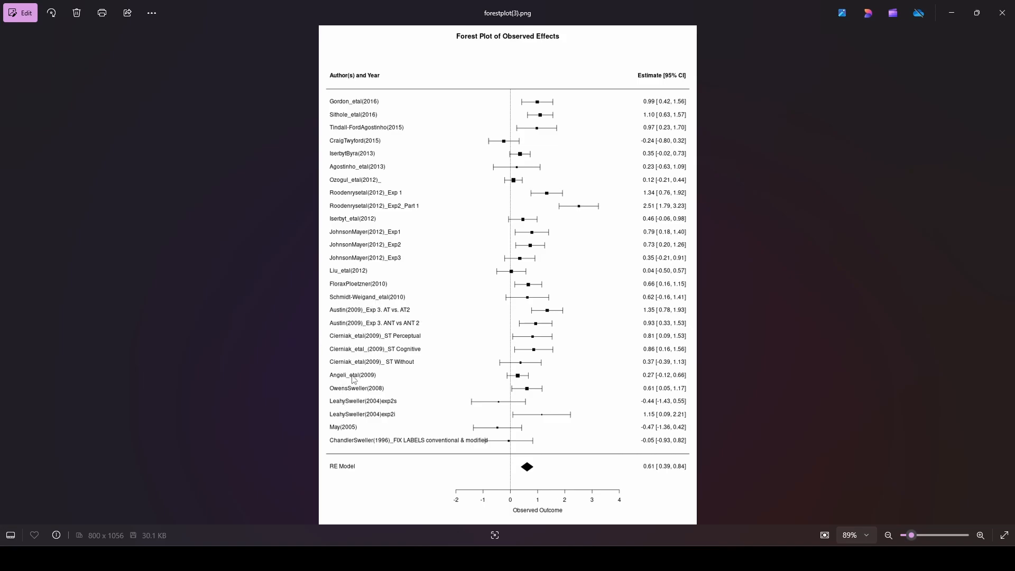
mouse_move(359, 389)
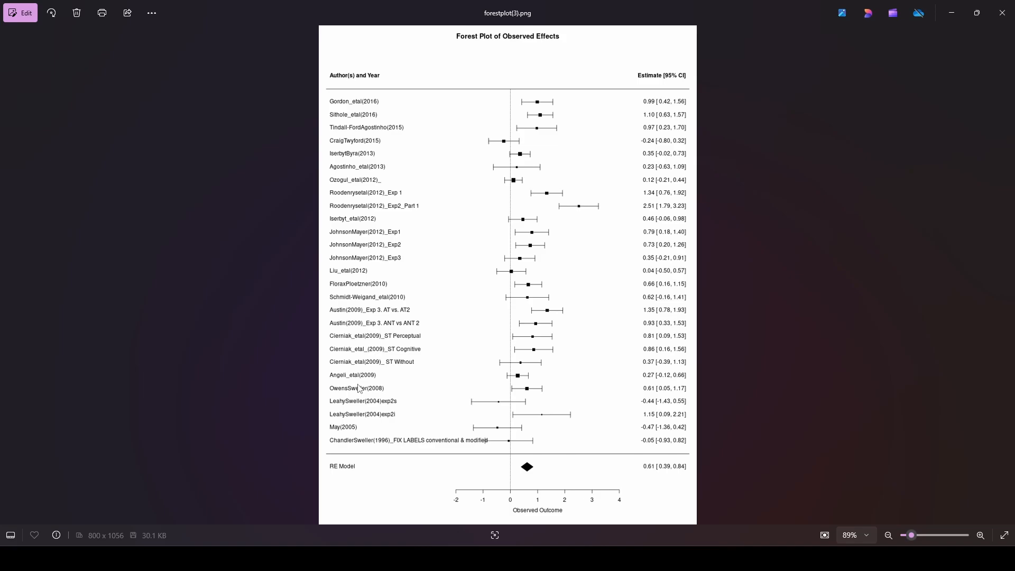
mouse_move(391, 451)
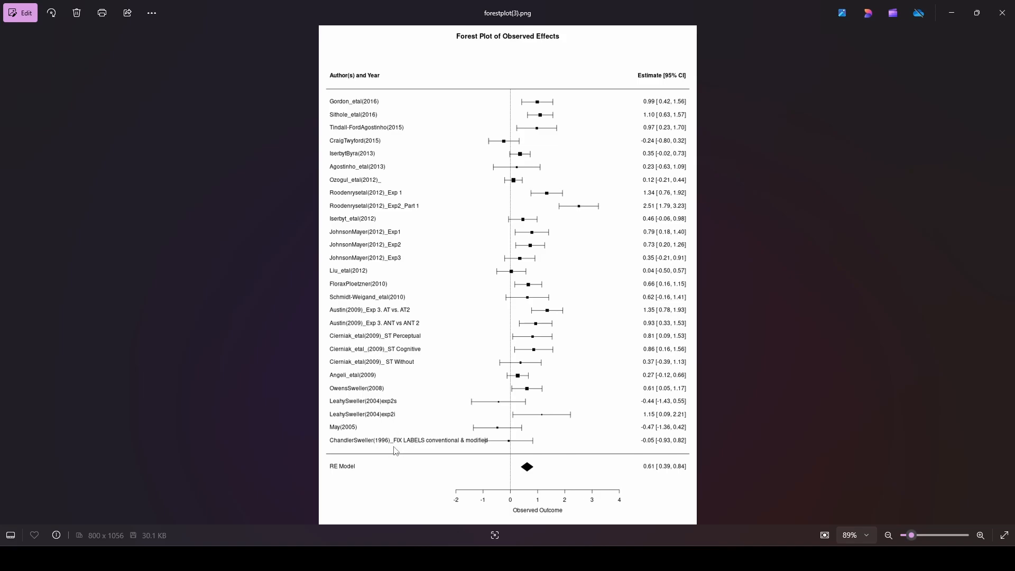
mouse_move(387, 449)
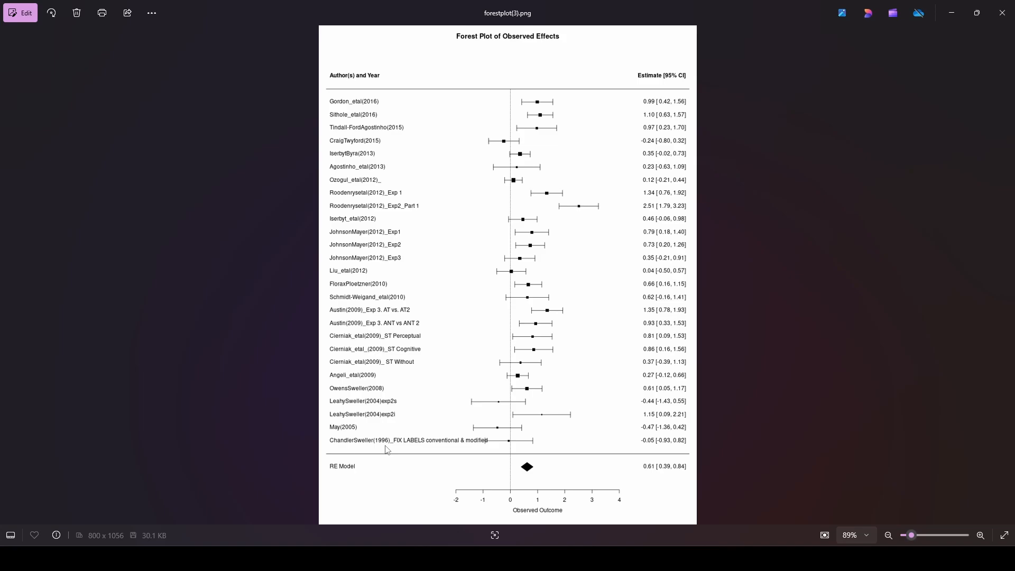
mouse_move(479, 449)
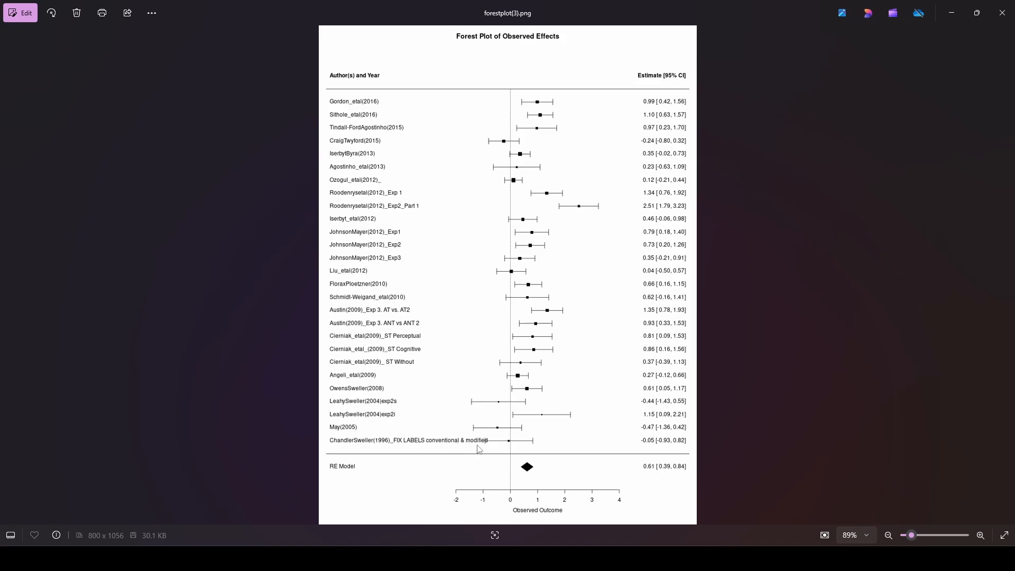
mouse_move(463, 447)
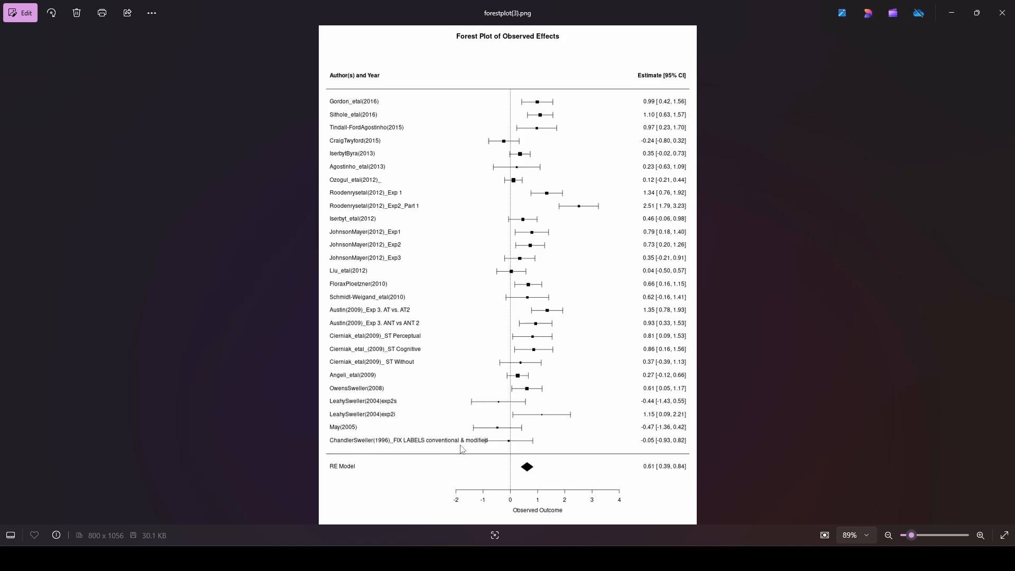
mouse_move(437, 443)
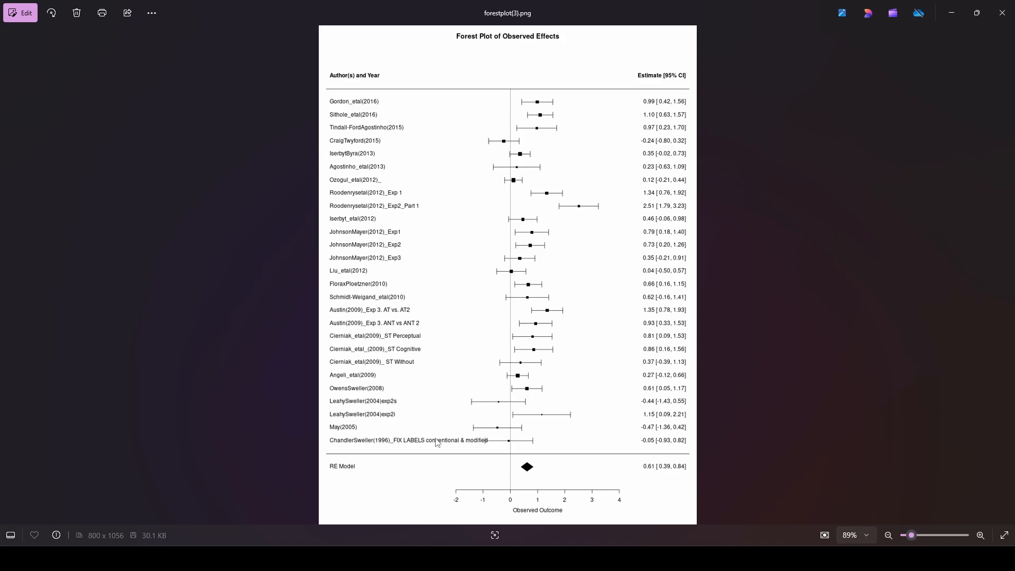
mouse_move(381, 117)
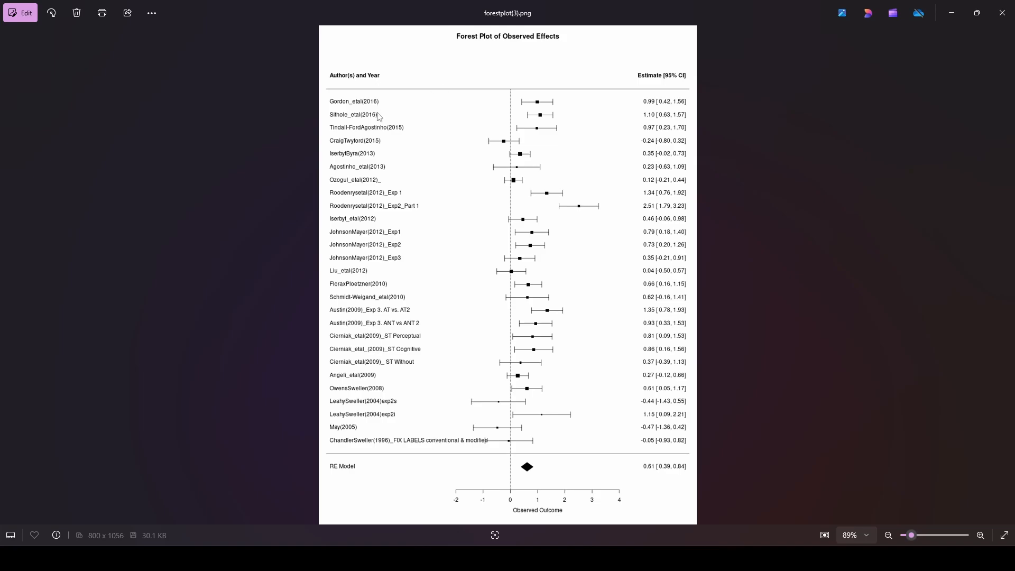
mouse_move(350, 394)
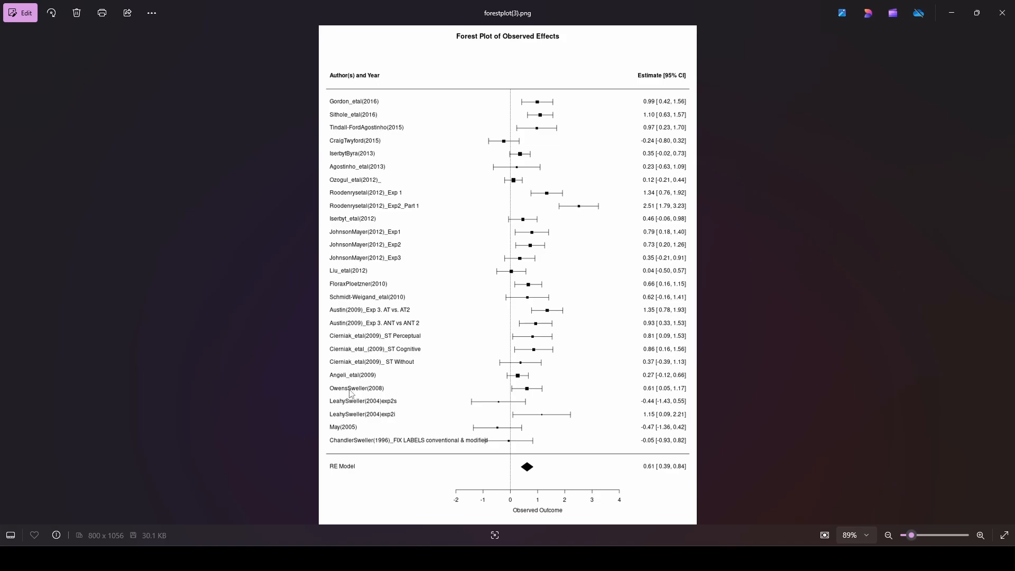
mouse_move(379, 192)
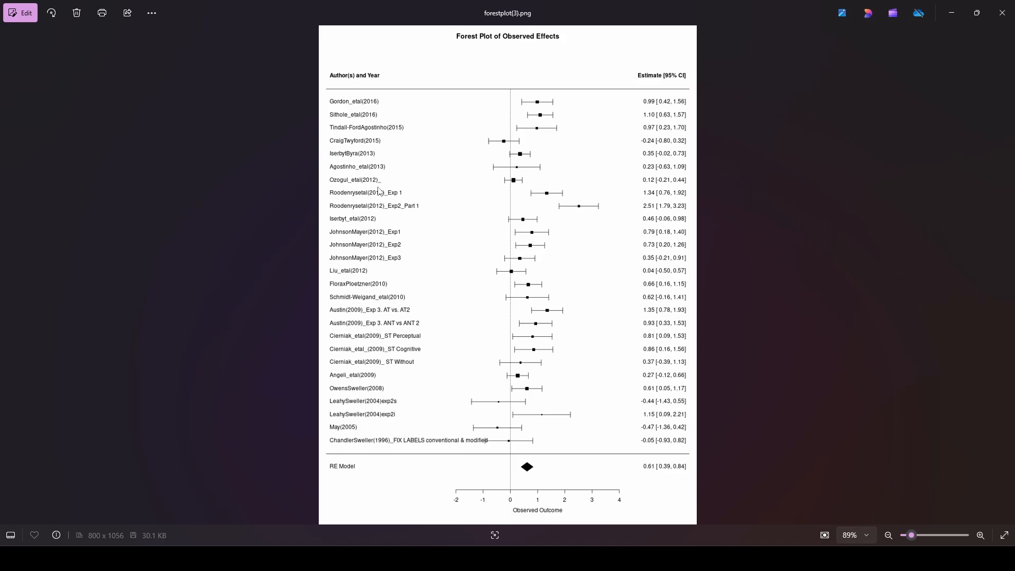
mouse_move(371, 180)
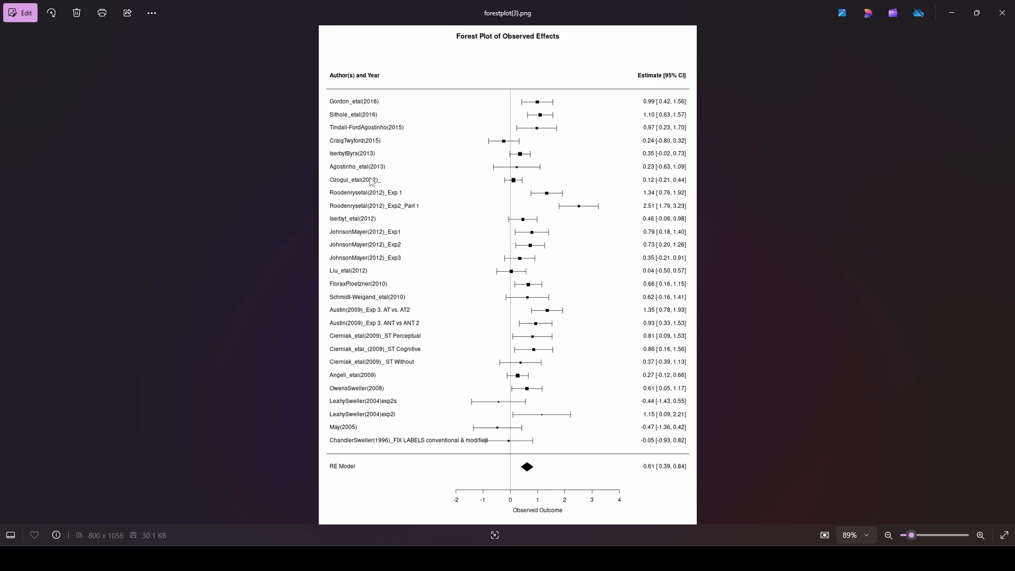
mouse_move(552, 184)
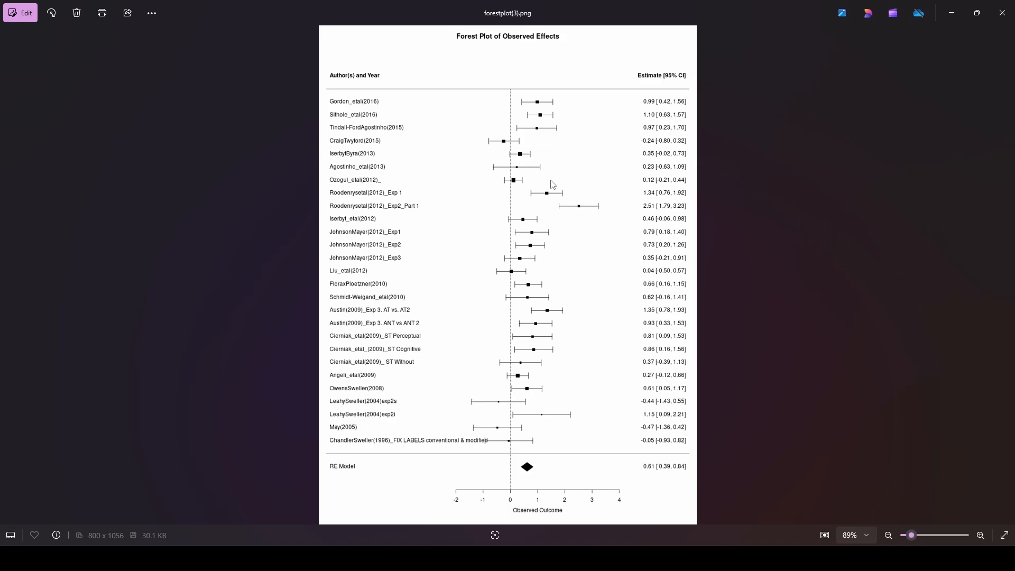
mouse_move(512, 495)
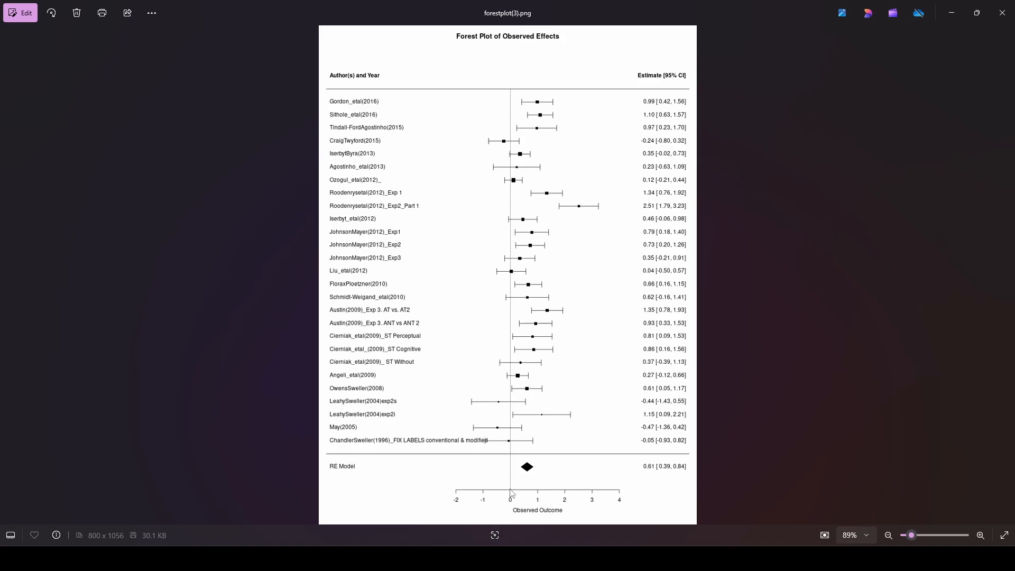
mouse_move(511, 113)
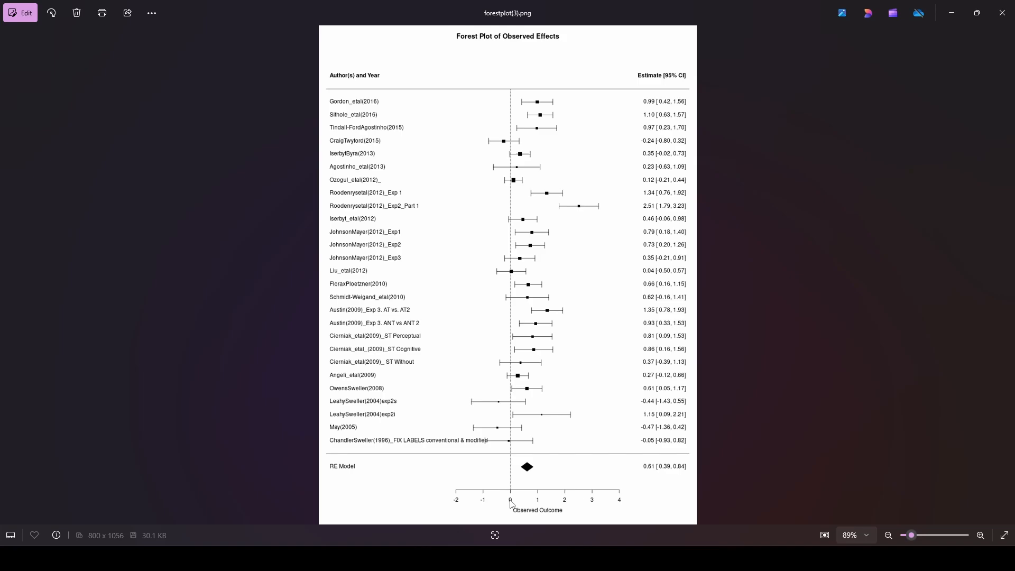
mouse_move(541, 468)
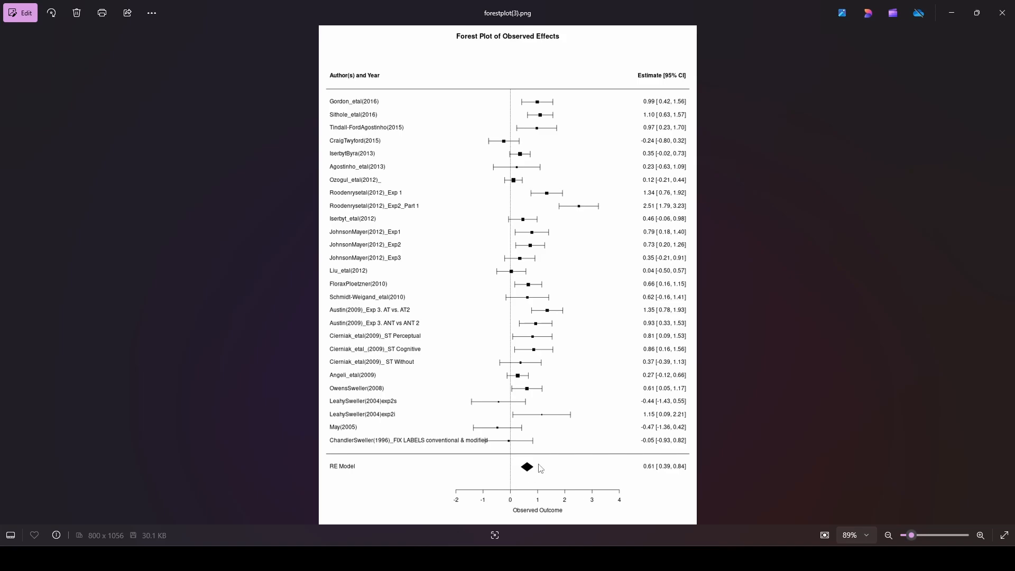
mouse_move(336, 472)
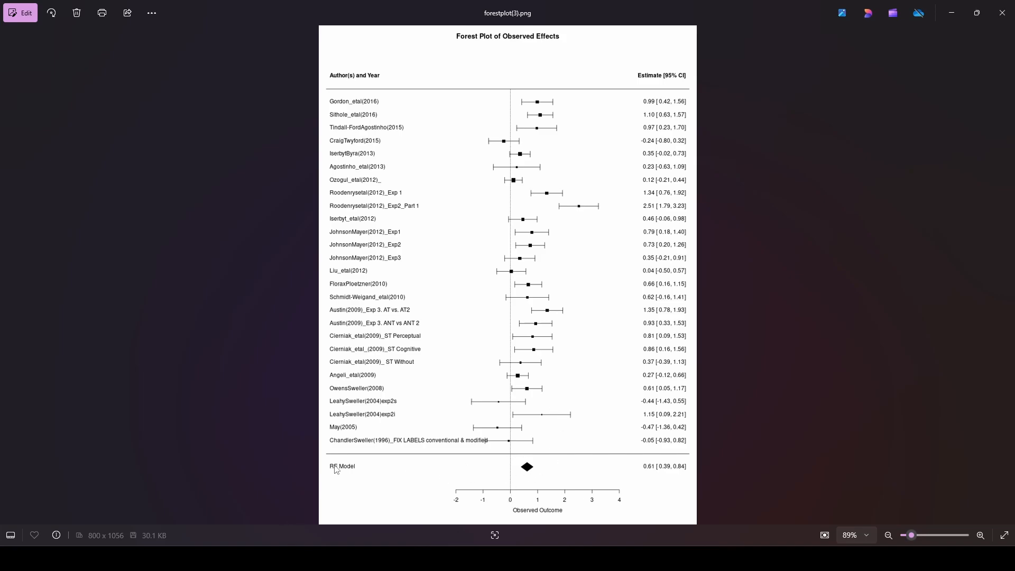
mouse_move(350, 473)
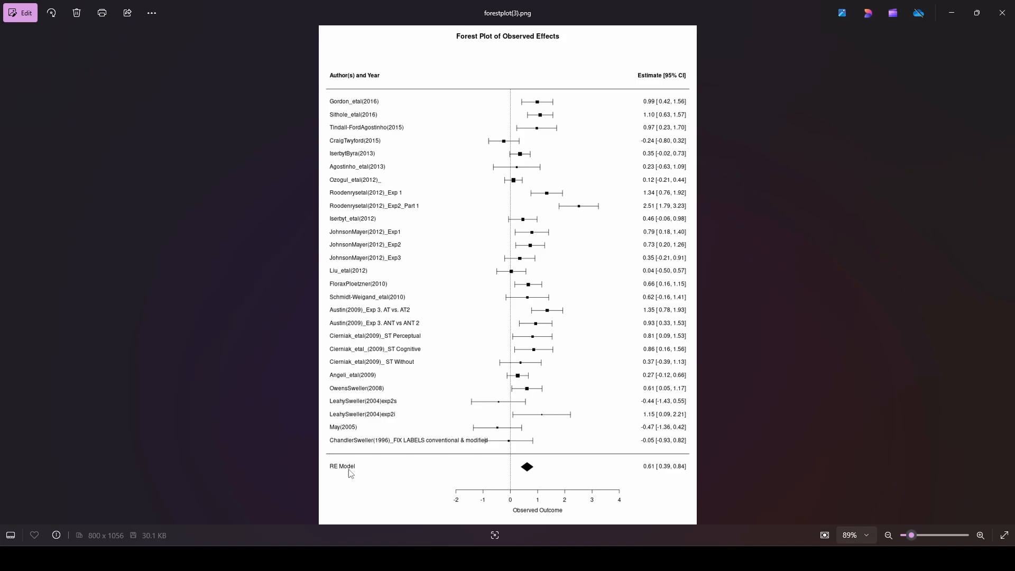
mouse_move(532, 476)
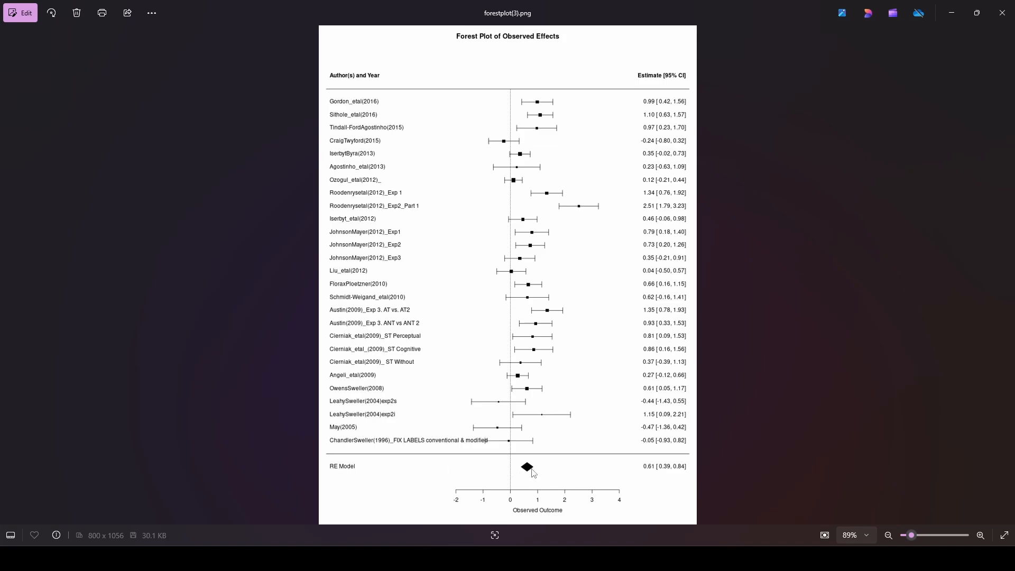
mouse_move(534, 470)
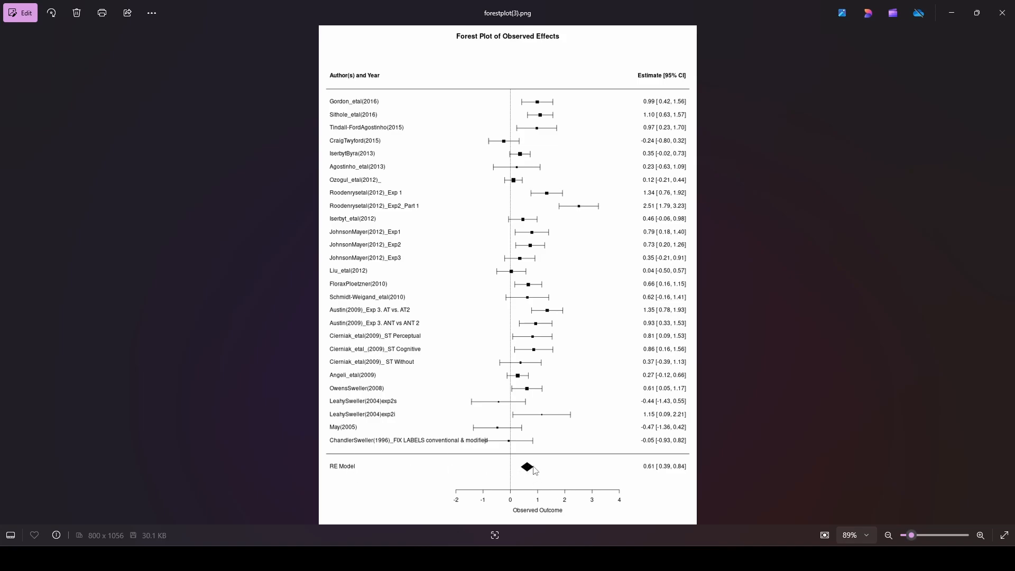
mouse_move(529, 474)
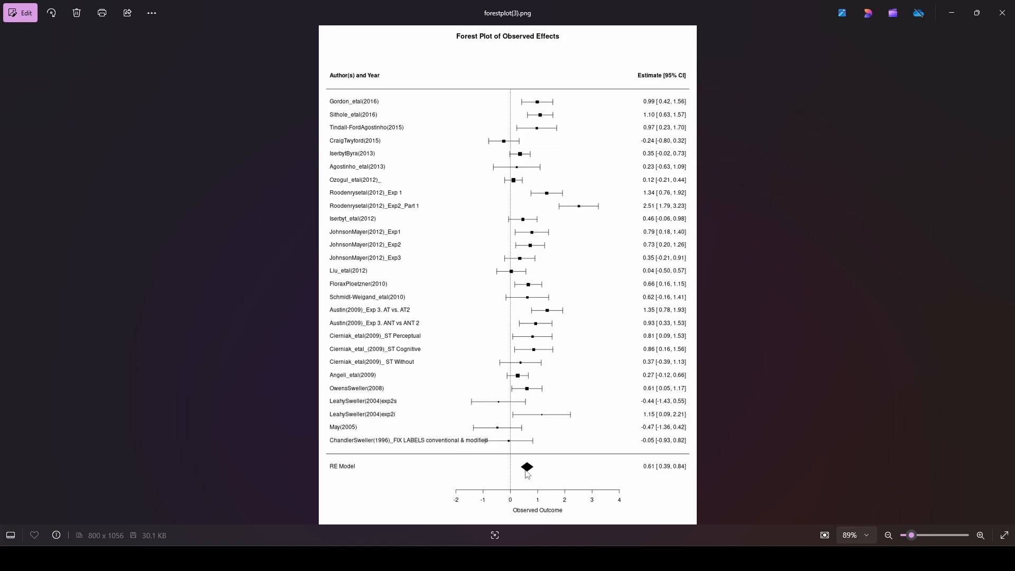
mouse_move(613, 475)
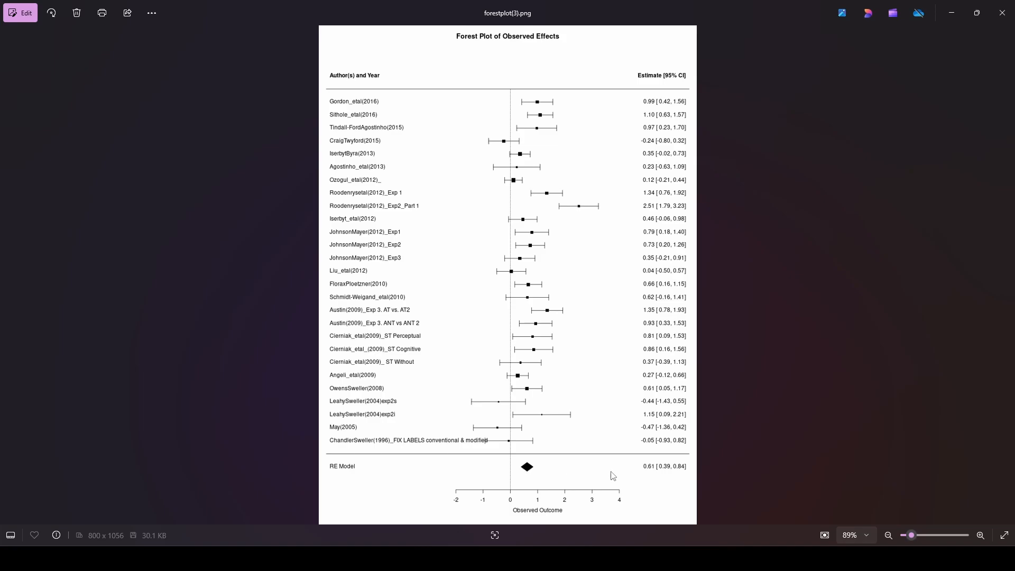
mouse_move(529, 480)
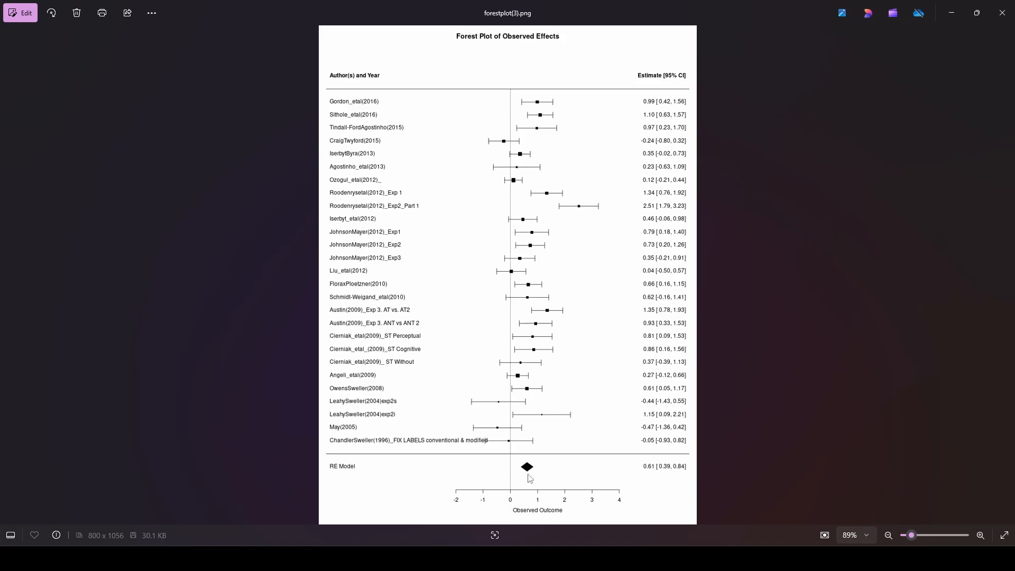
mouse_move(659, 87)
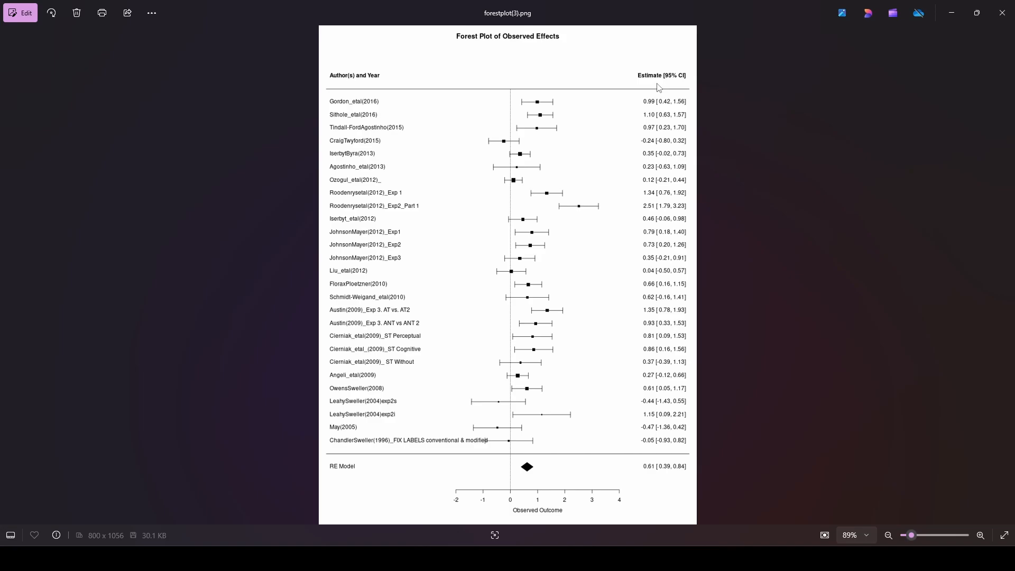
mouse_move(658, 477)
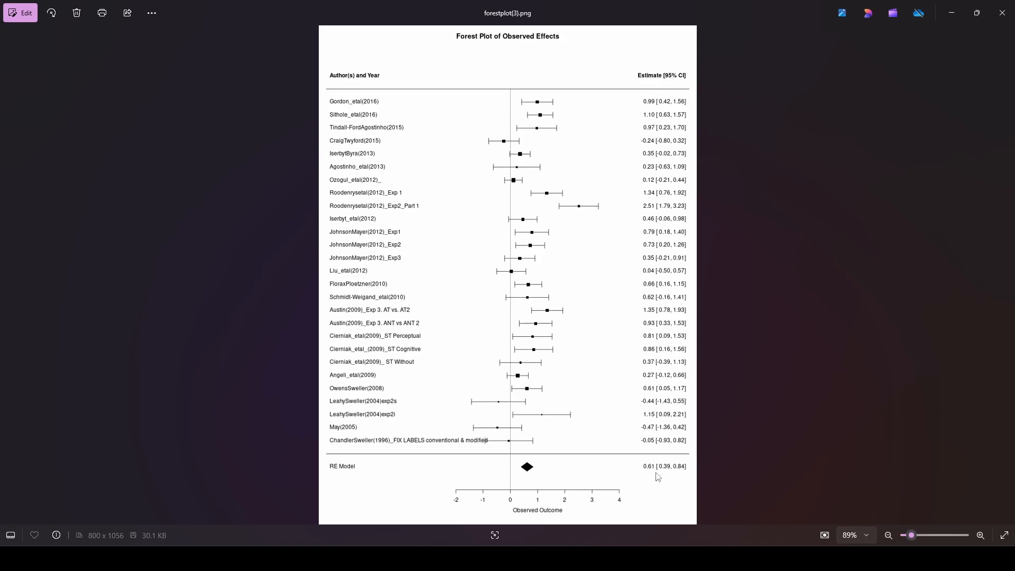
mouse_move(652, 475)
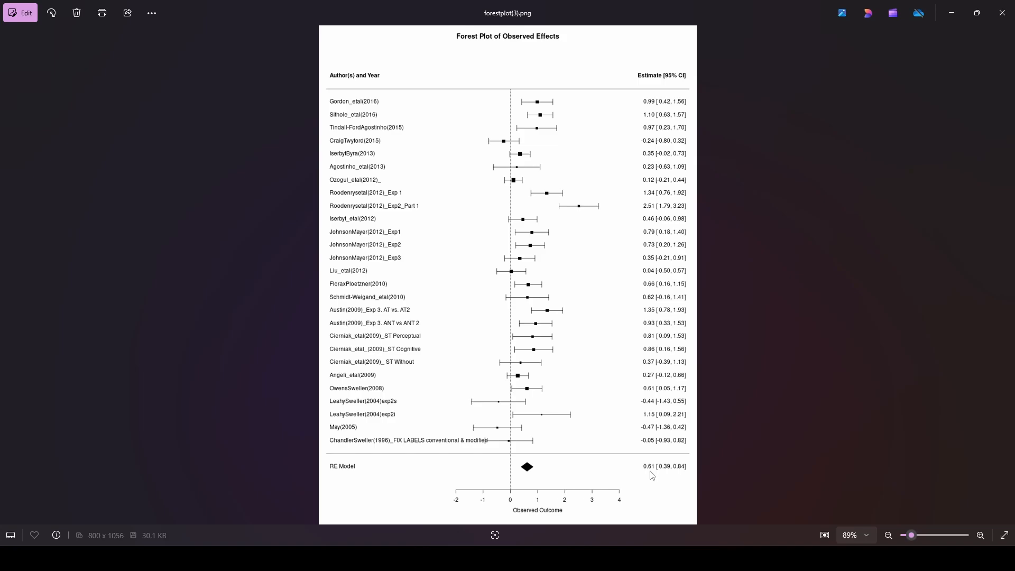
mouse_move(648, 474)
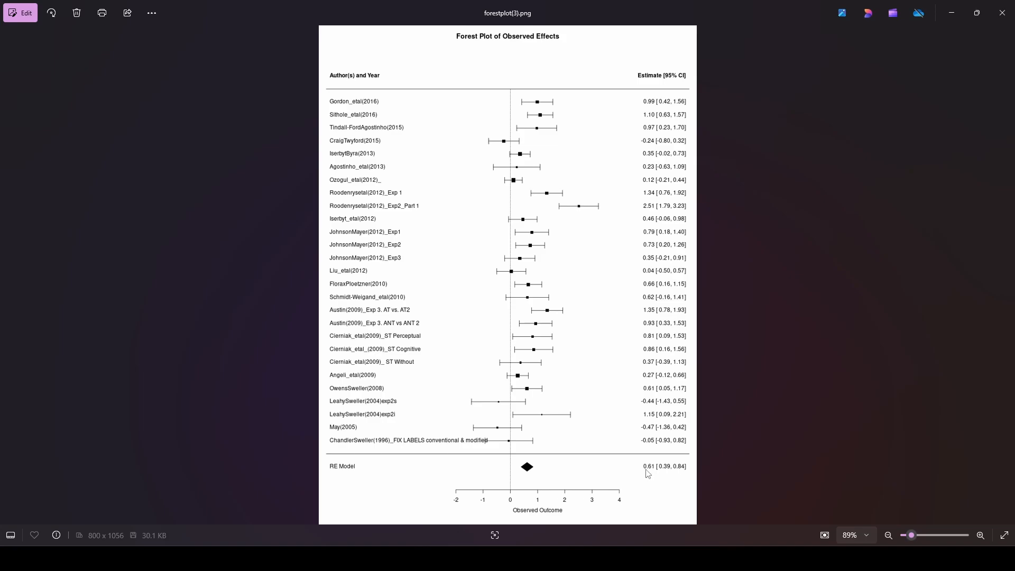
mouse_move(663, 480)
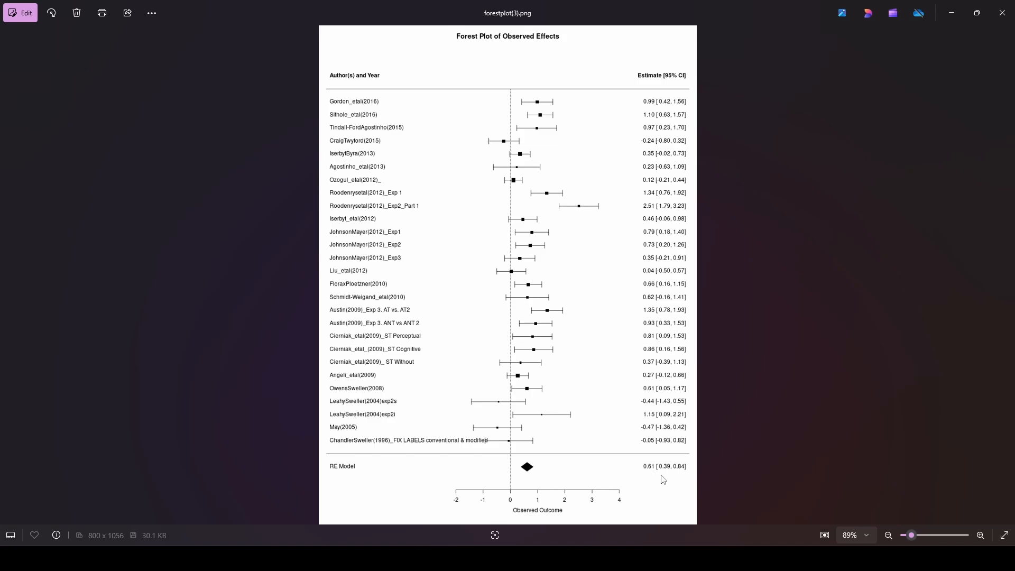
mouse_move(682, 476)
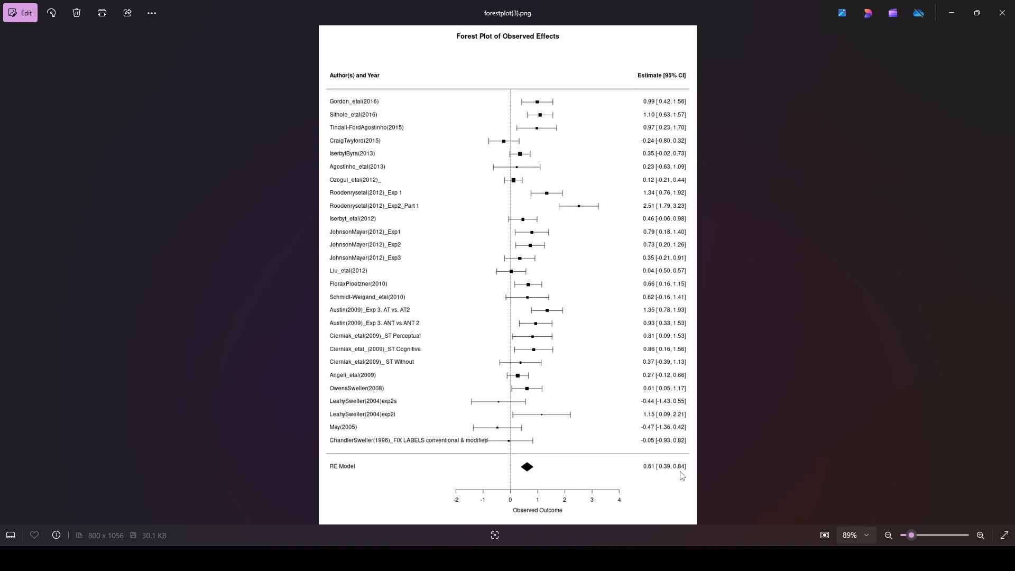
mouse_move(525, 478)
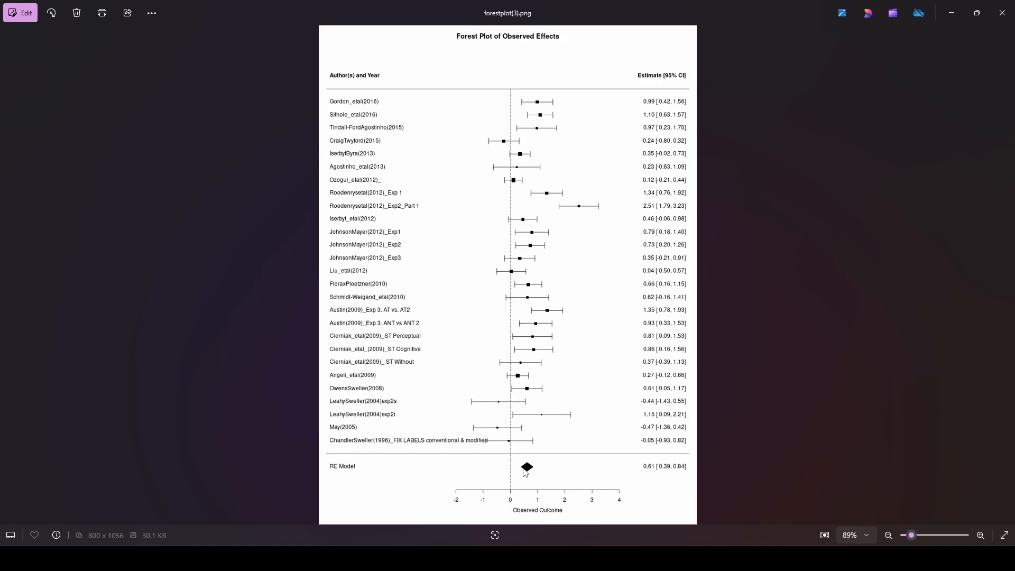
mouse_move(524, 475)
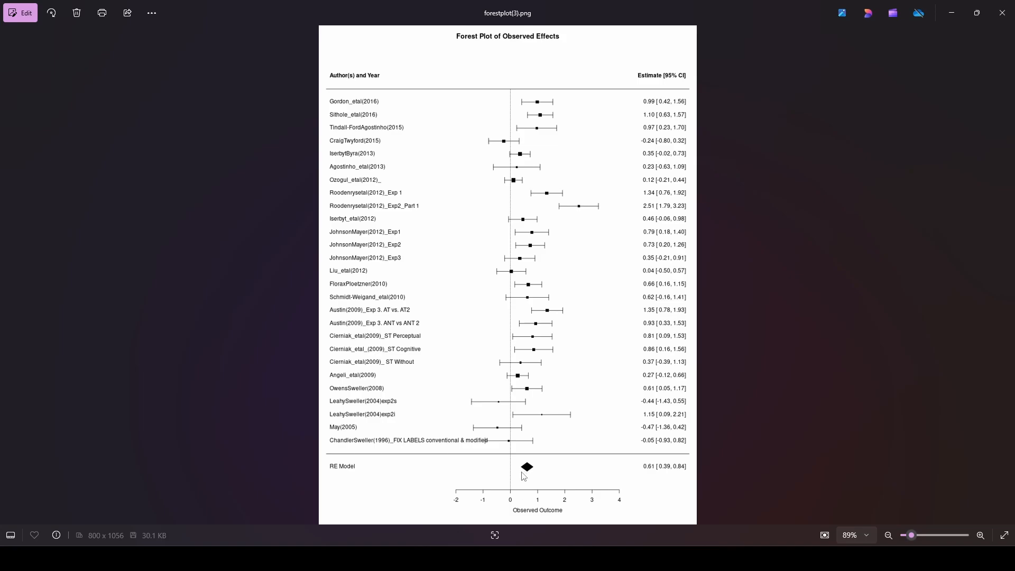
mouse_move(529, 492)
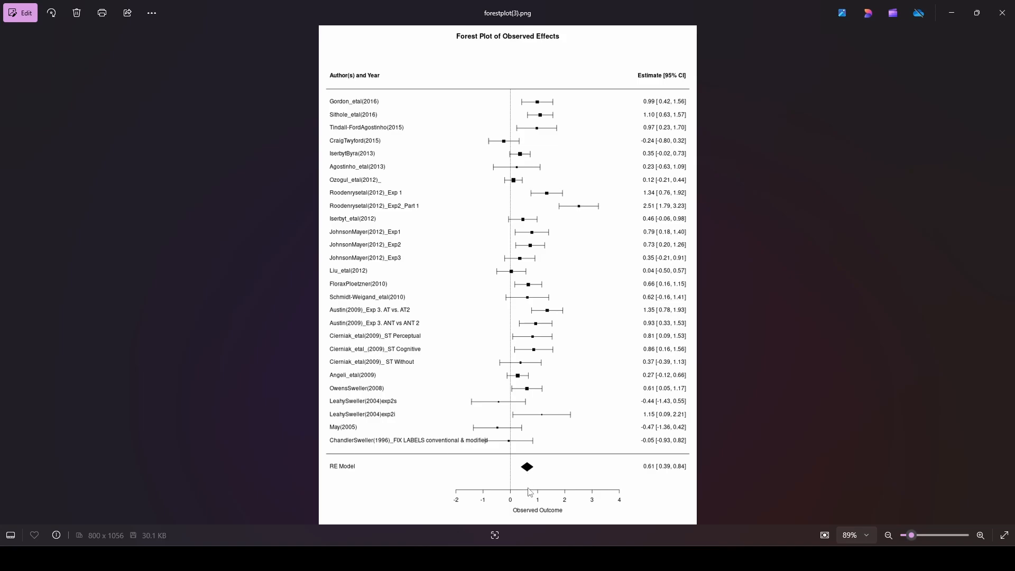
mouse_move(536, 472)
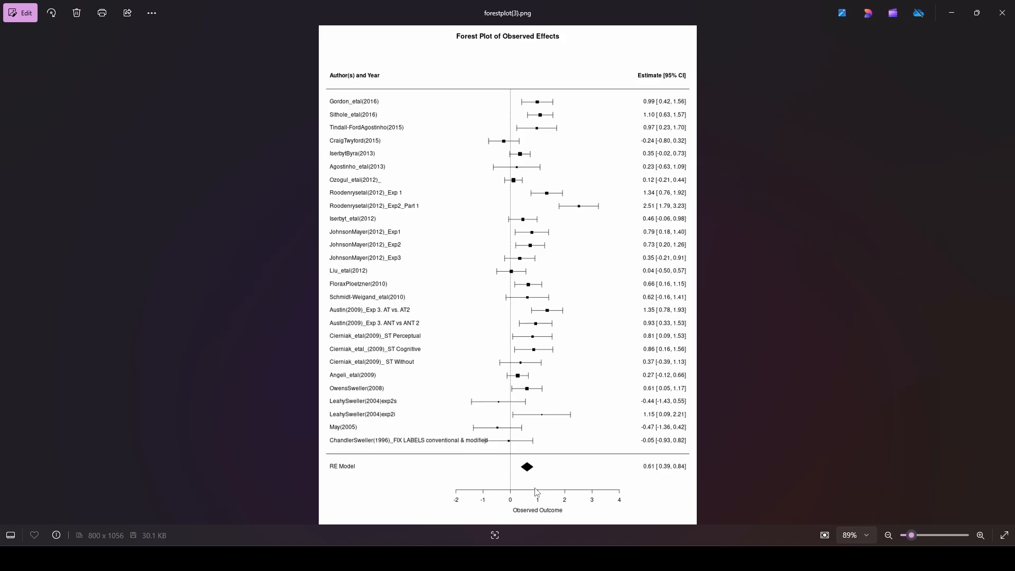
mouse_move(601, 388)
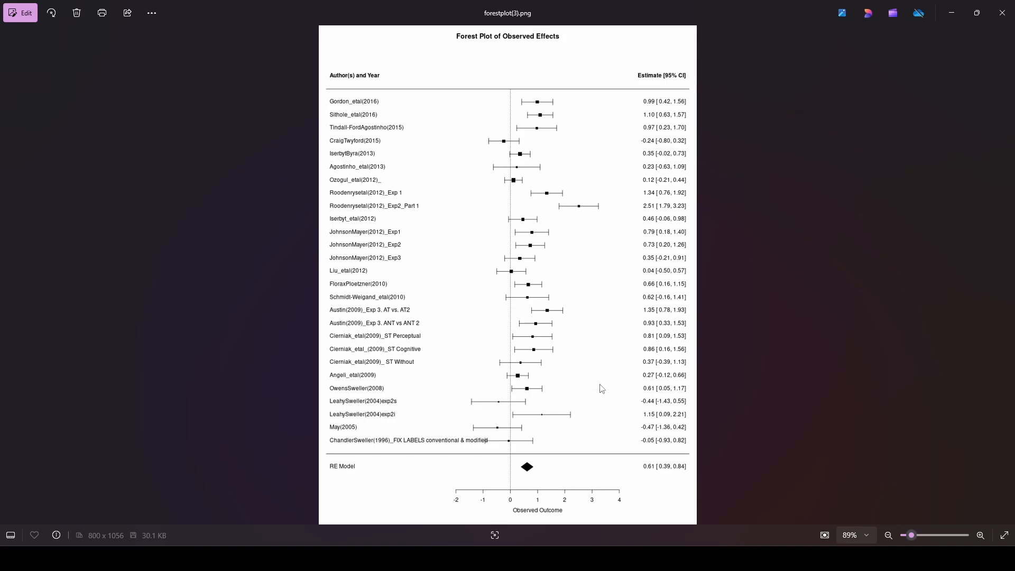
mouse_move(487, 424)
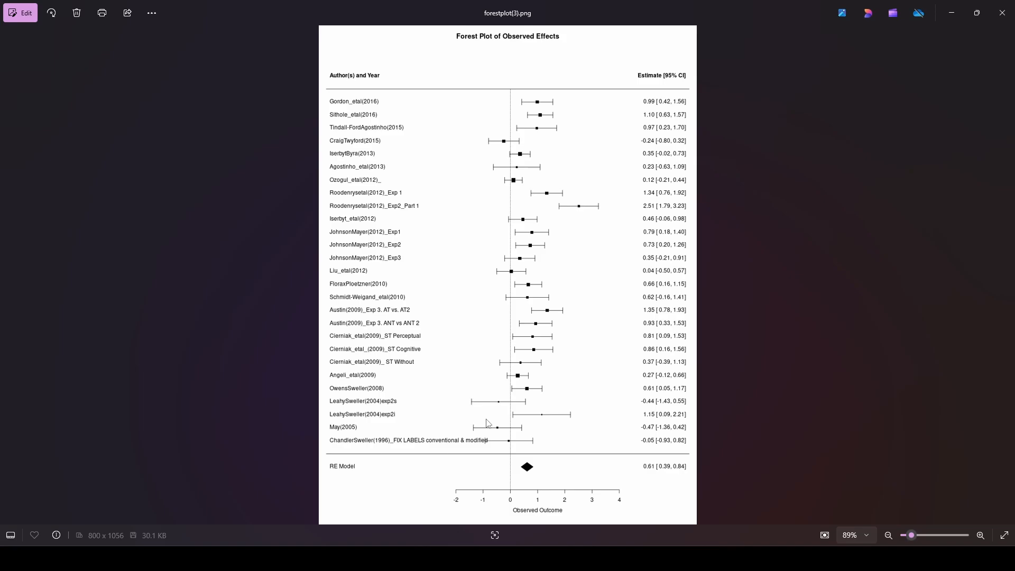
mouse_move(550, 92)
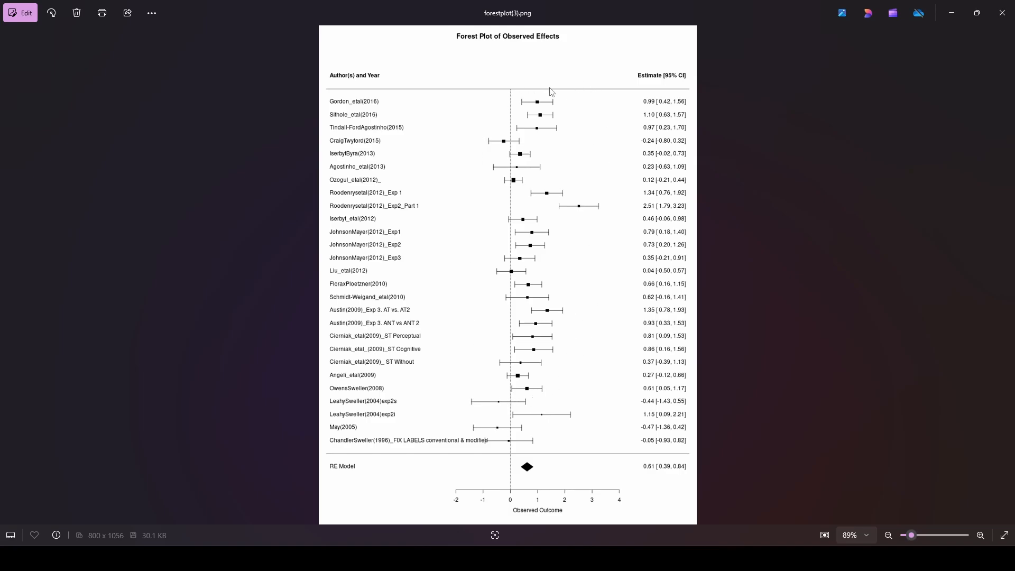
mouse_move(545, 127)
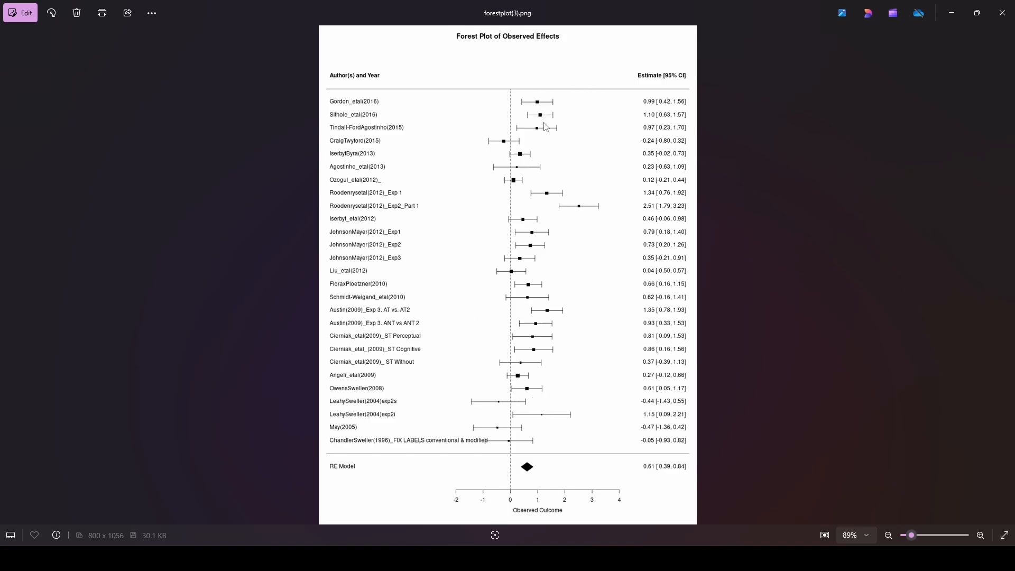
mouse_move(515, 165)
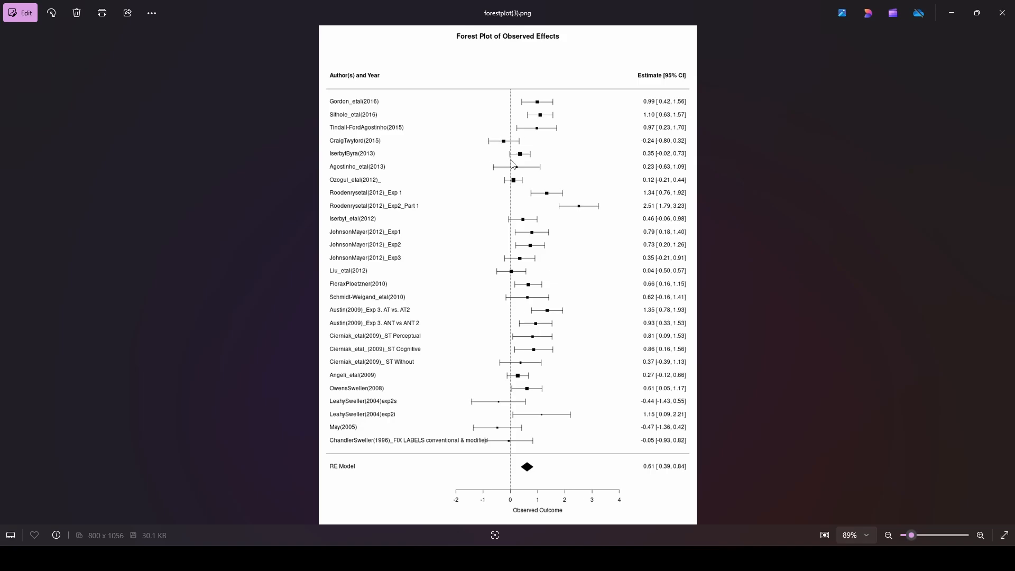
mouse_move(532, 95)
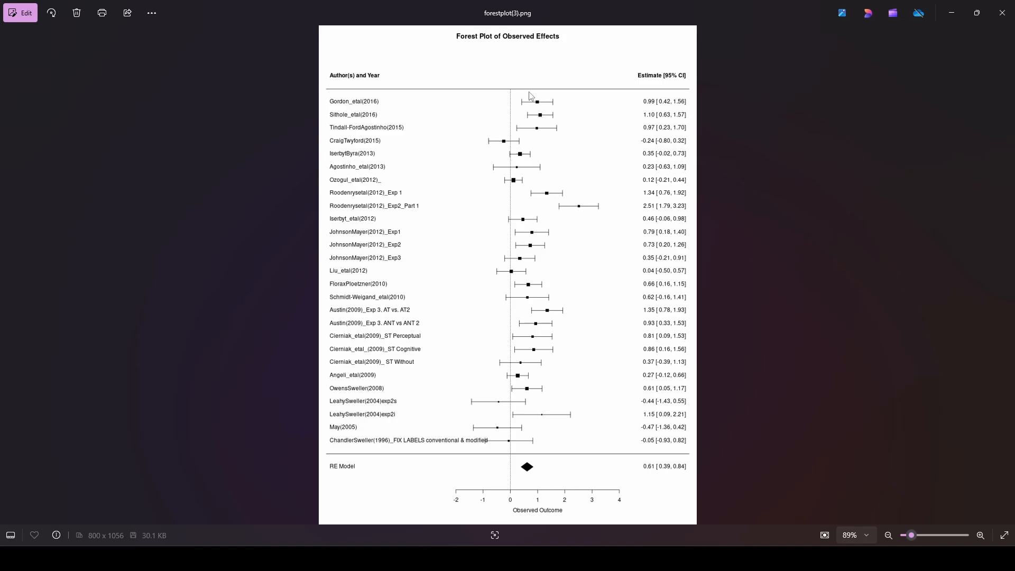
mouse_move(556, 109)
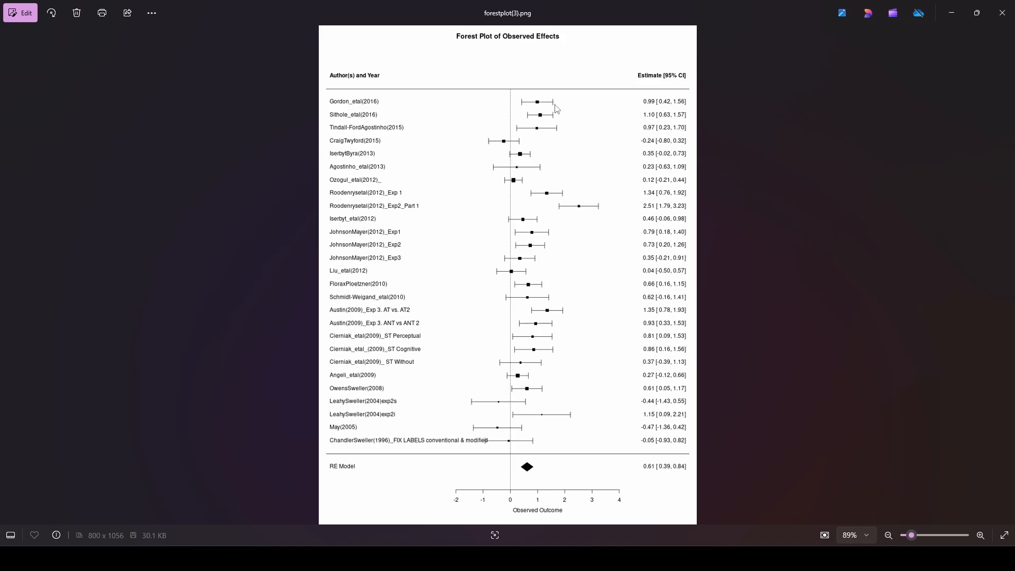
mouse_move(526, 109)
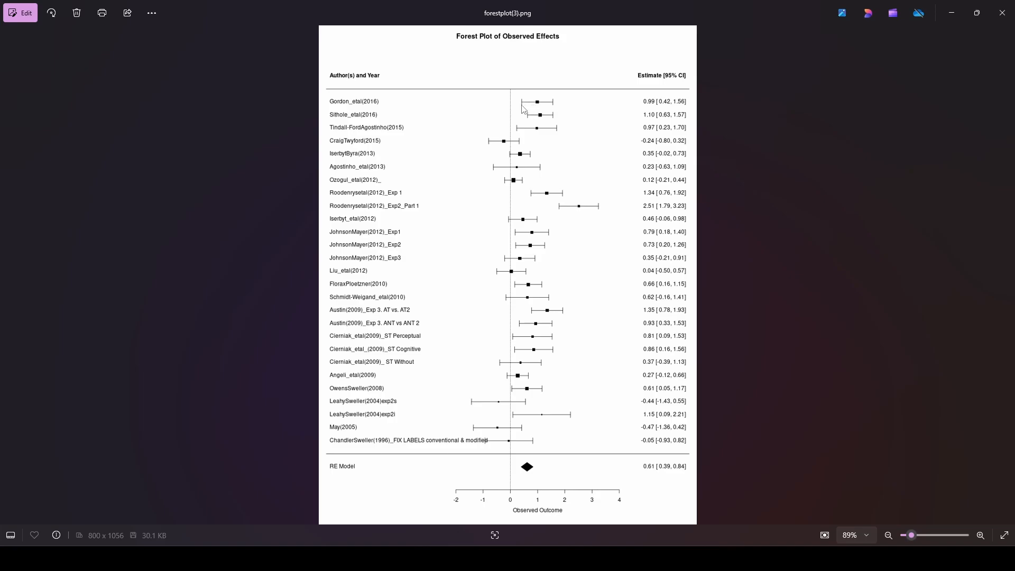
mouse_move(526, 399)
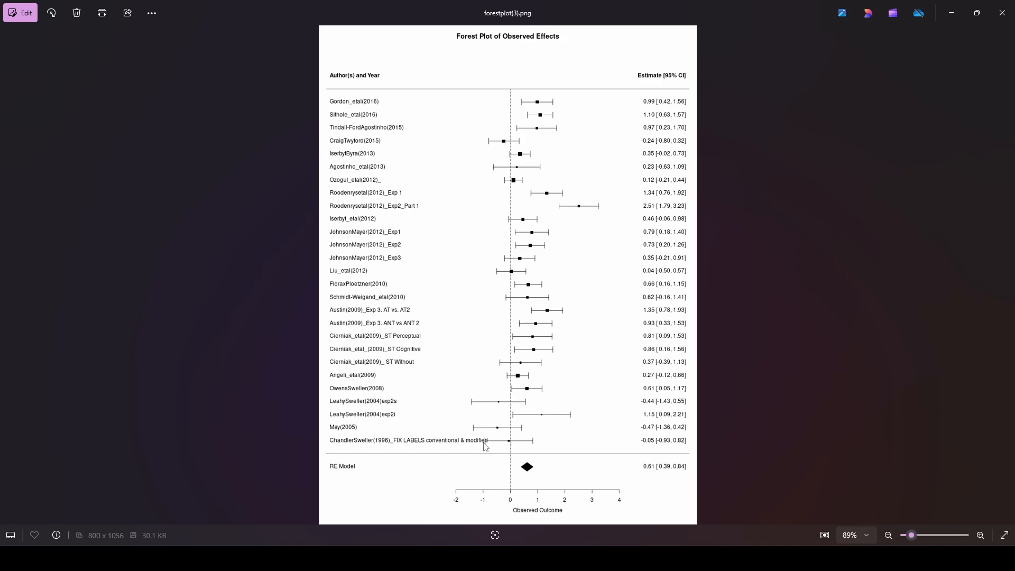
mouse_move(662, 448)
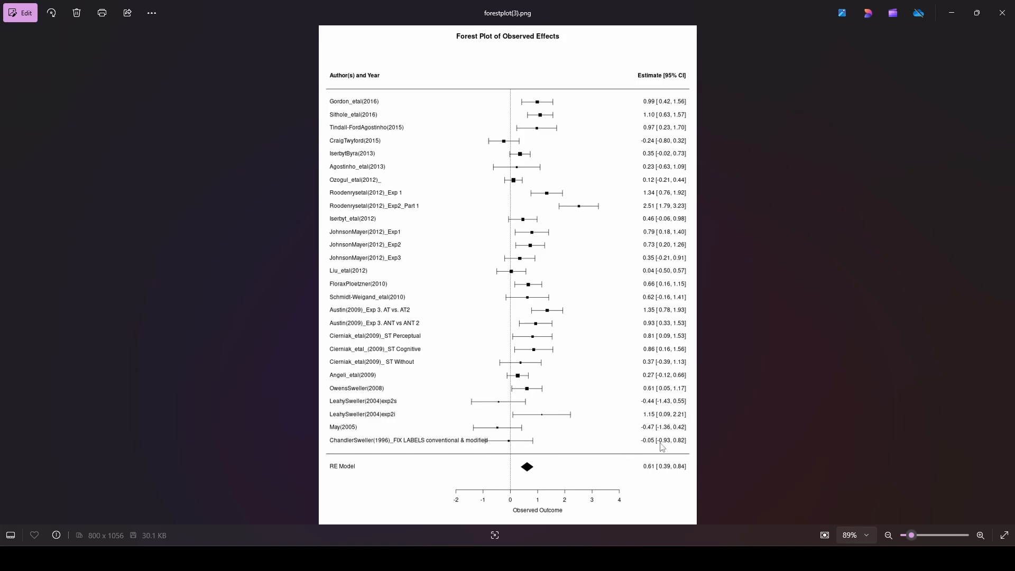
mouse_move(665, 447)
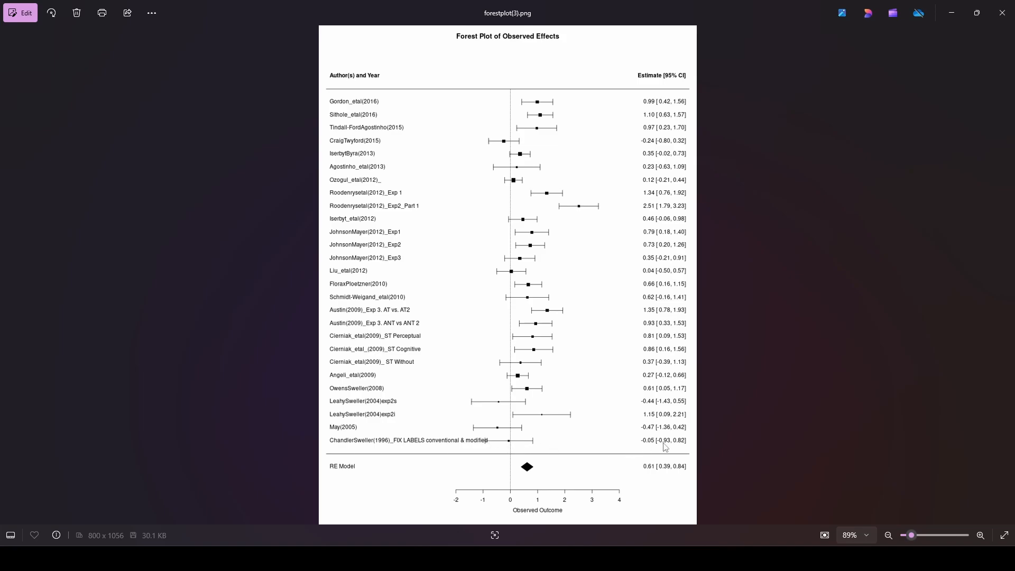
mouse_move(485, 447)
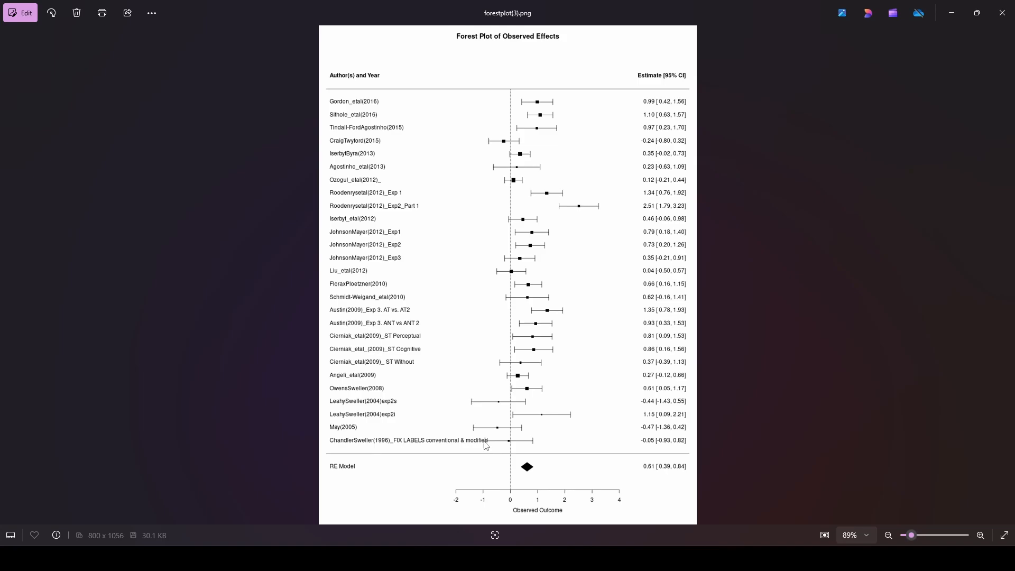
mouse_move(487, 458)
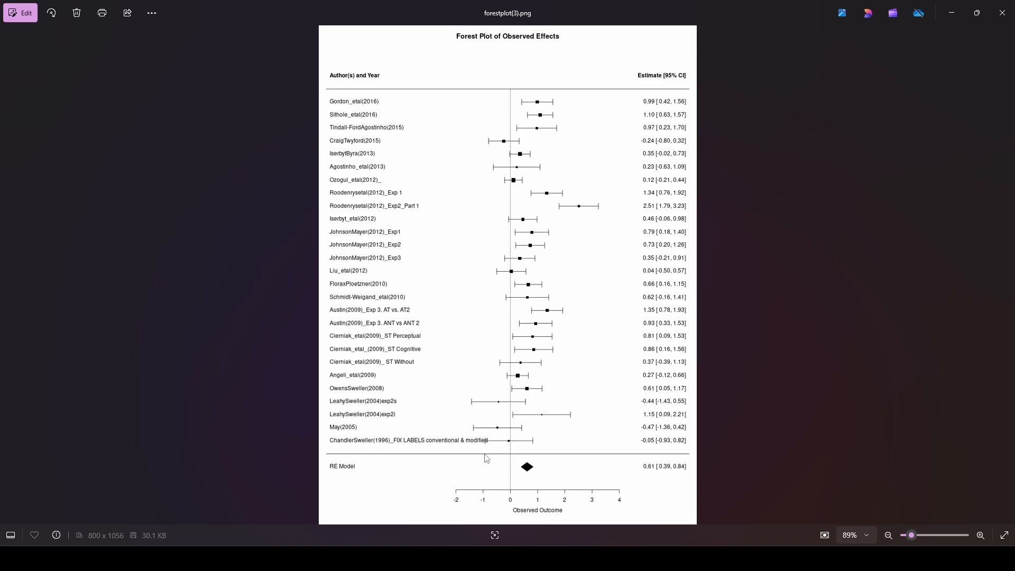
mouse_move(535, 445)
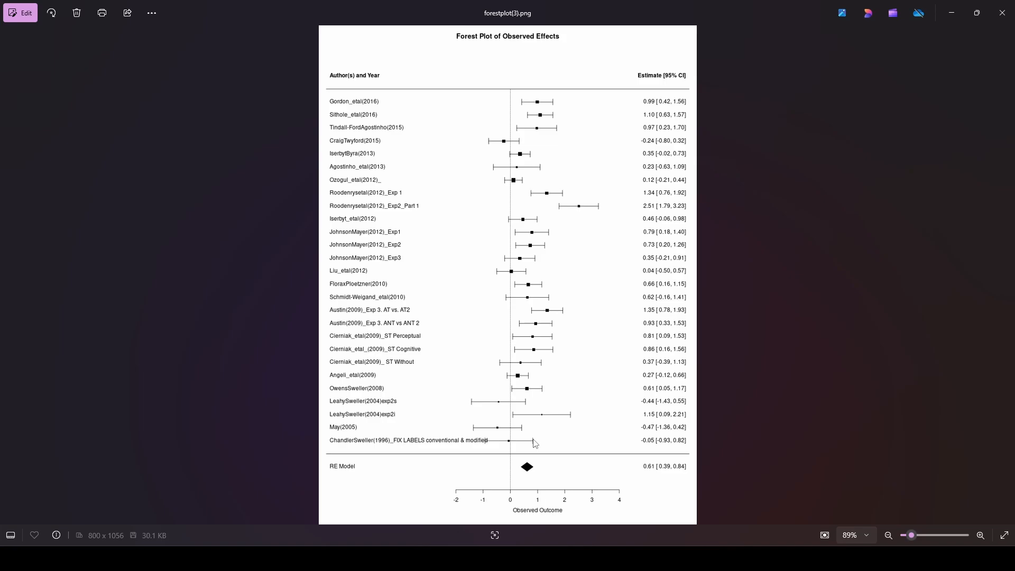
mouse_move(533, 472)
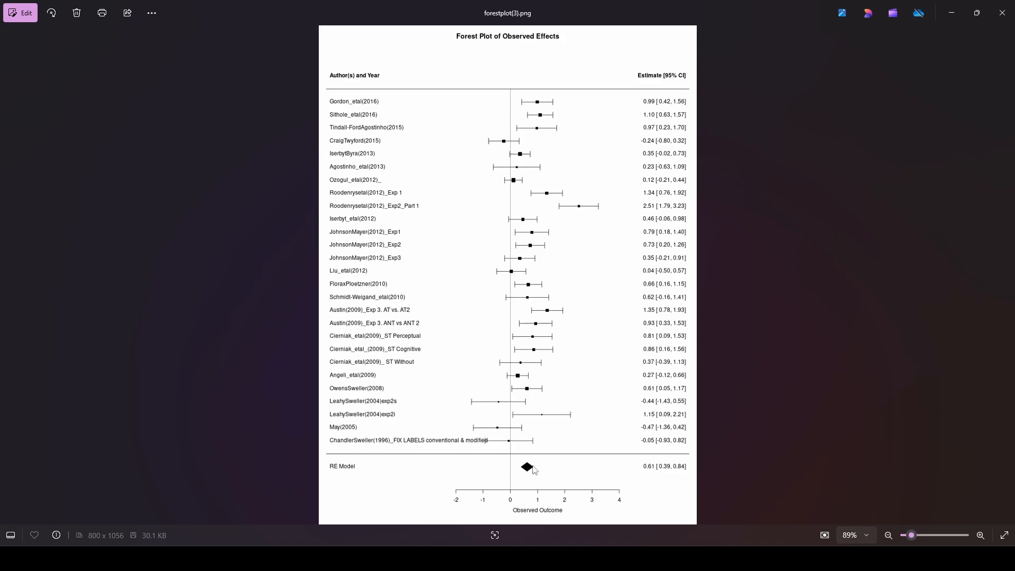
mouse_move(534, 508)
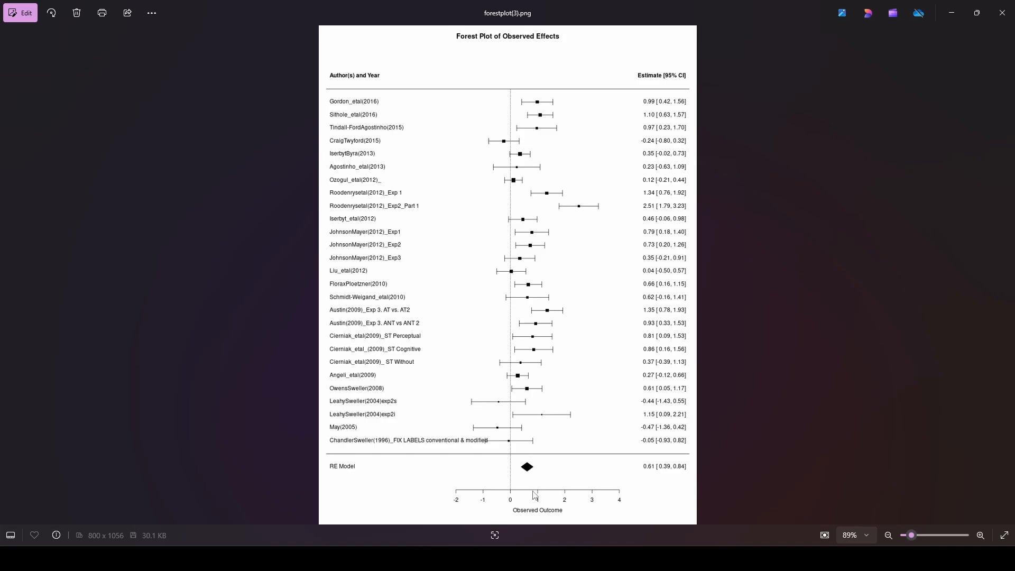
mouse_move(514, 446)
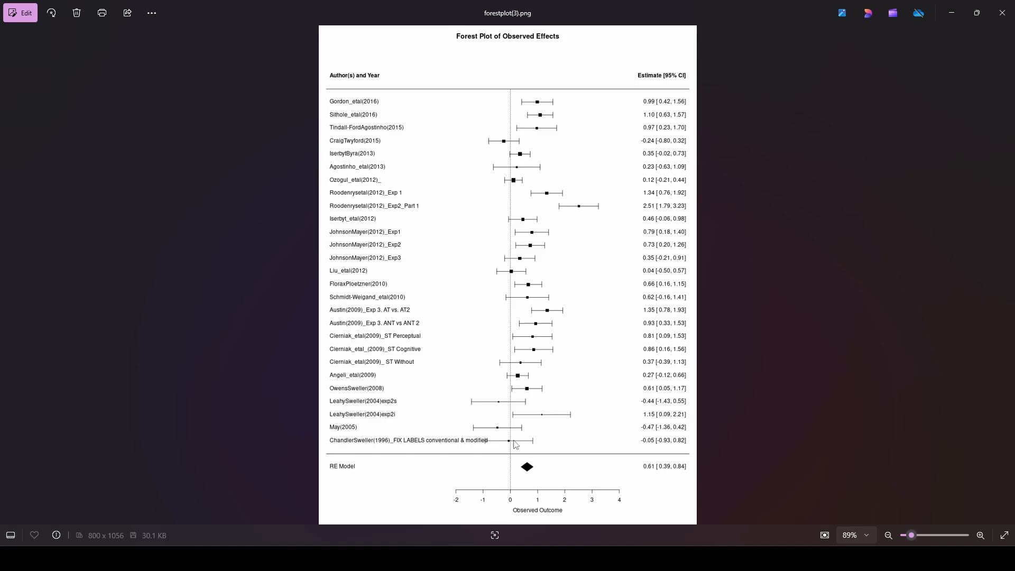
mouse_move(543, 426)
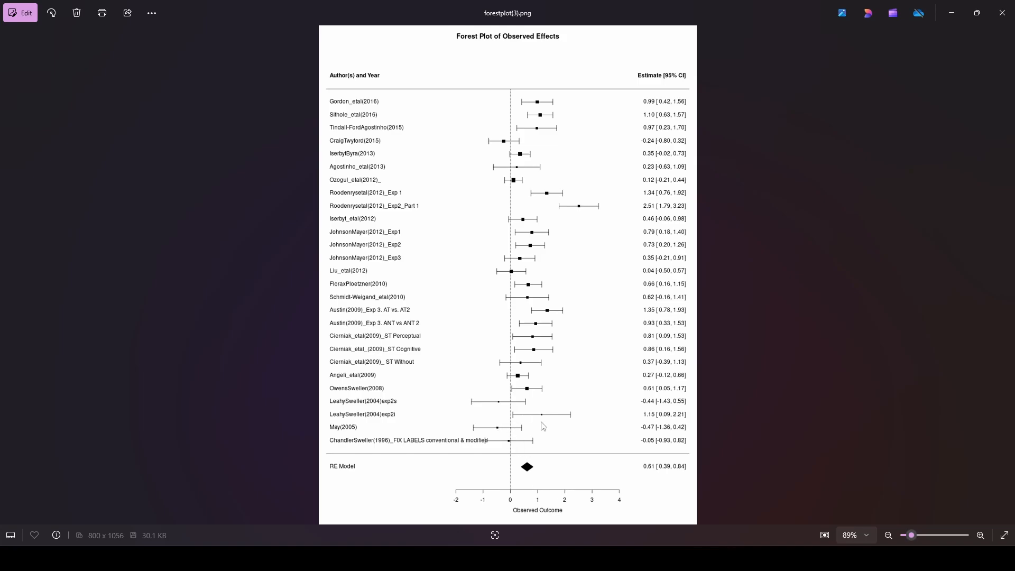
mouse_move(543, 346)
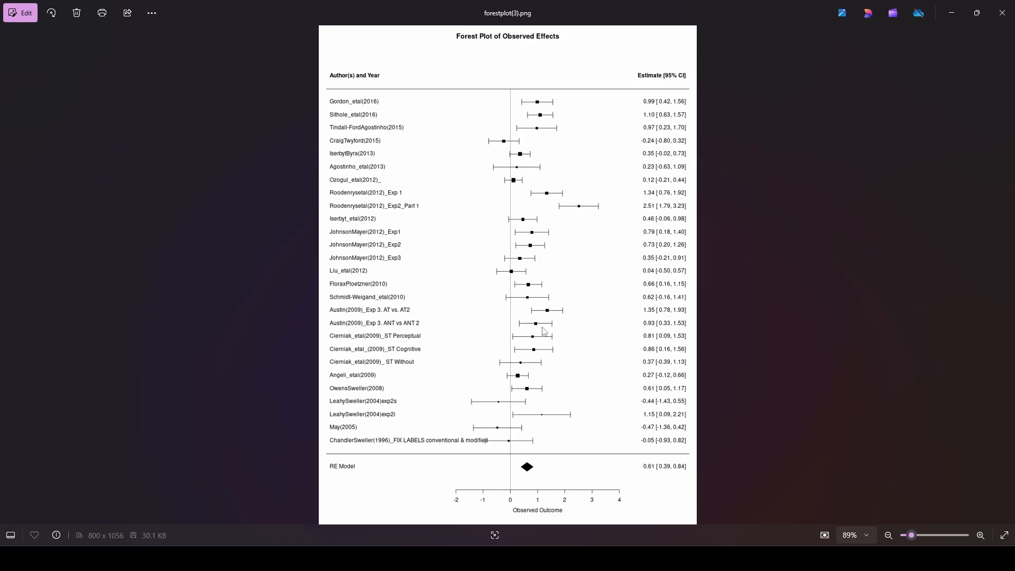
mouse_move(553, 317)
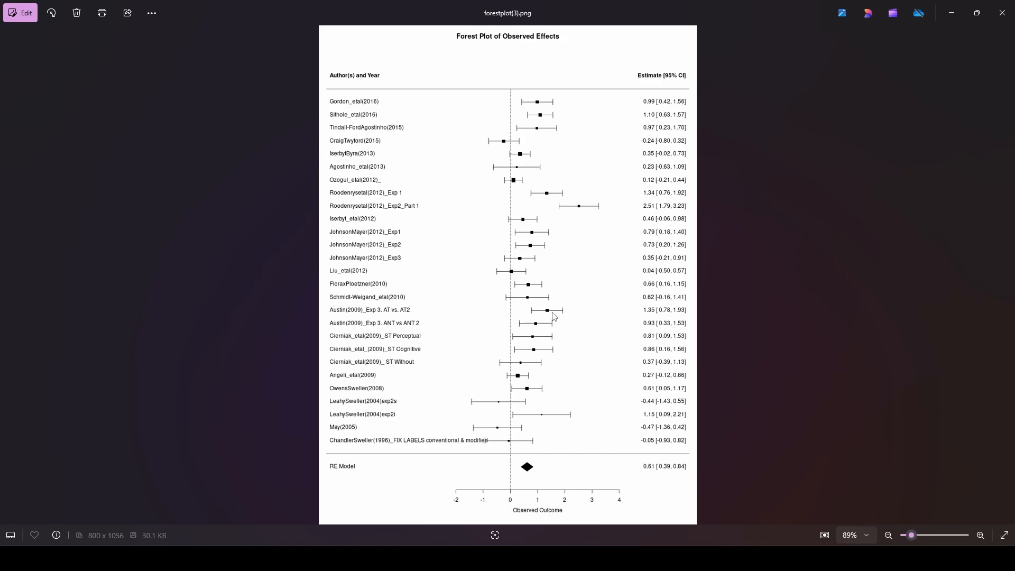
mouse_move(602, 391)
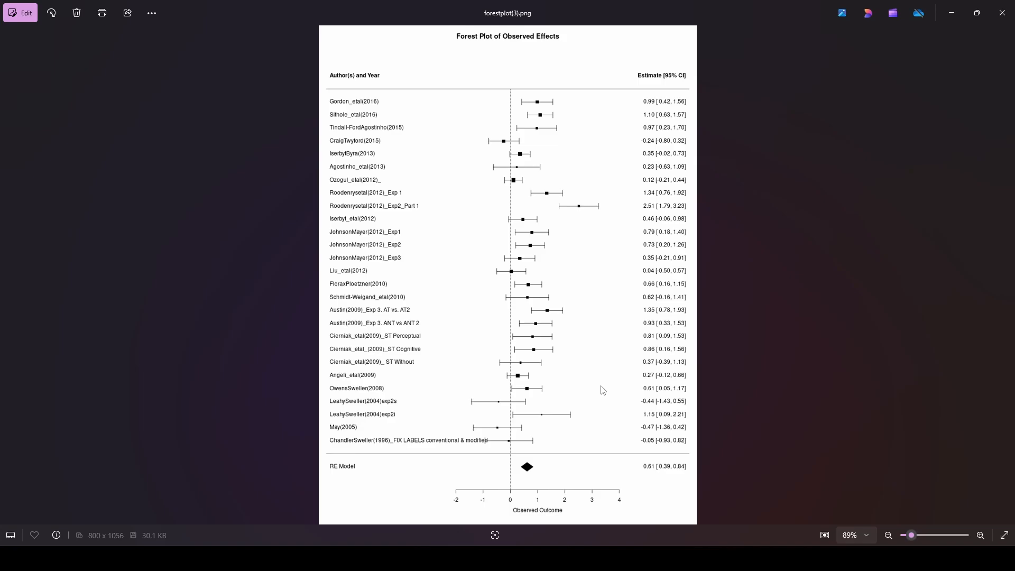
mouse_move(539, 469)
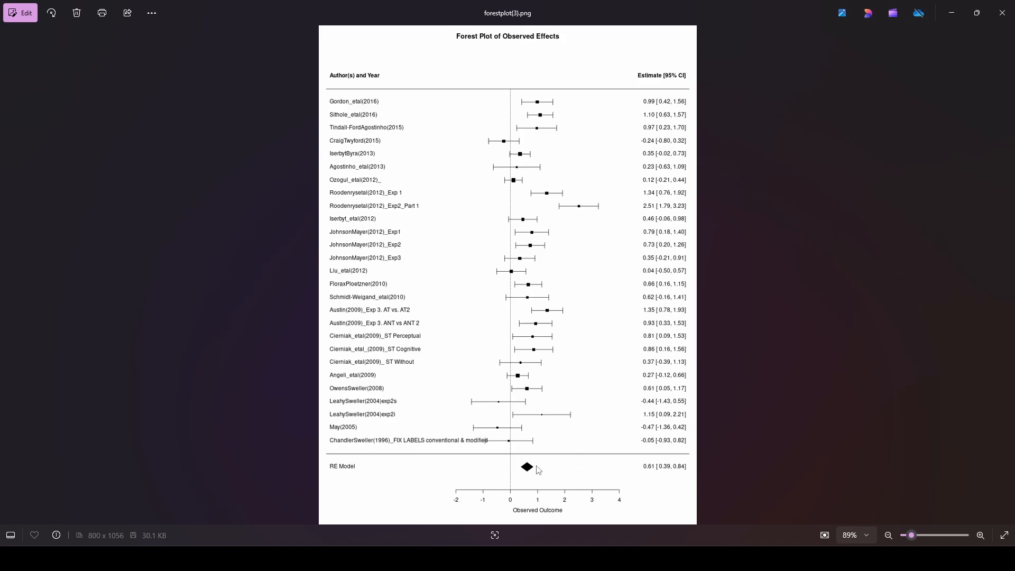
mouse_move(508, 475)
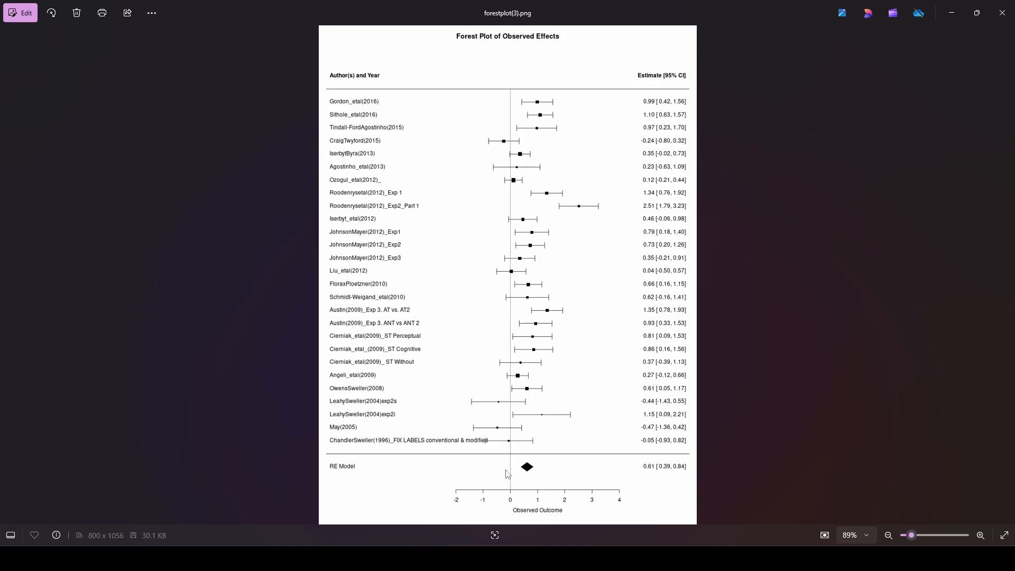
mouse_move(652, 473)
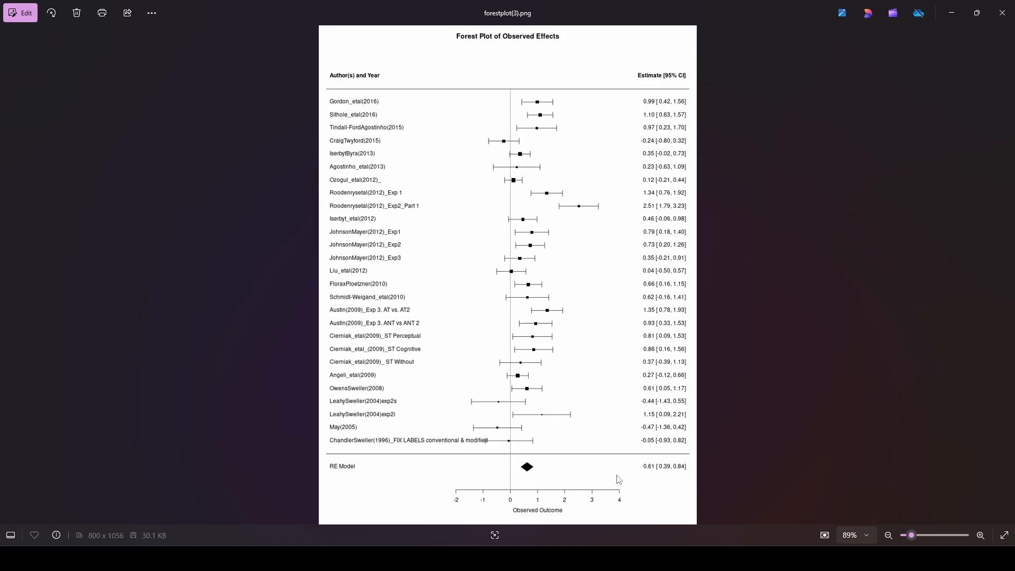
mouse_move(531, 401)
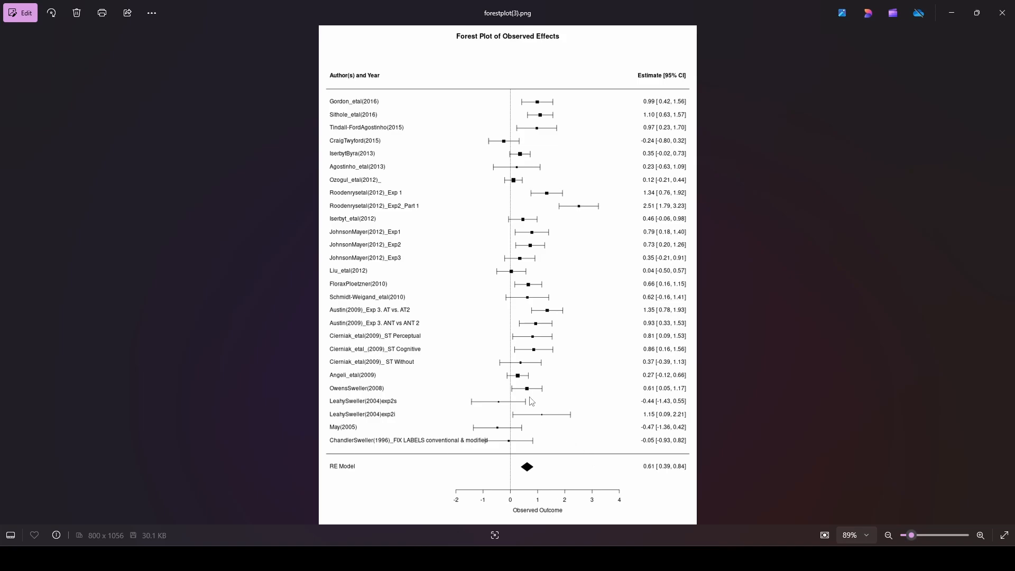
mouse_move(527, 392)
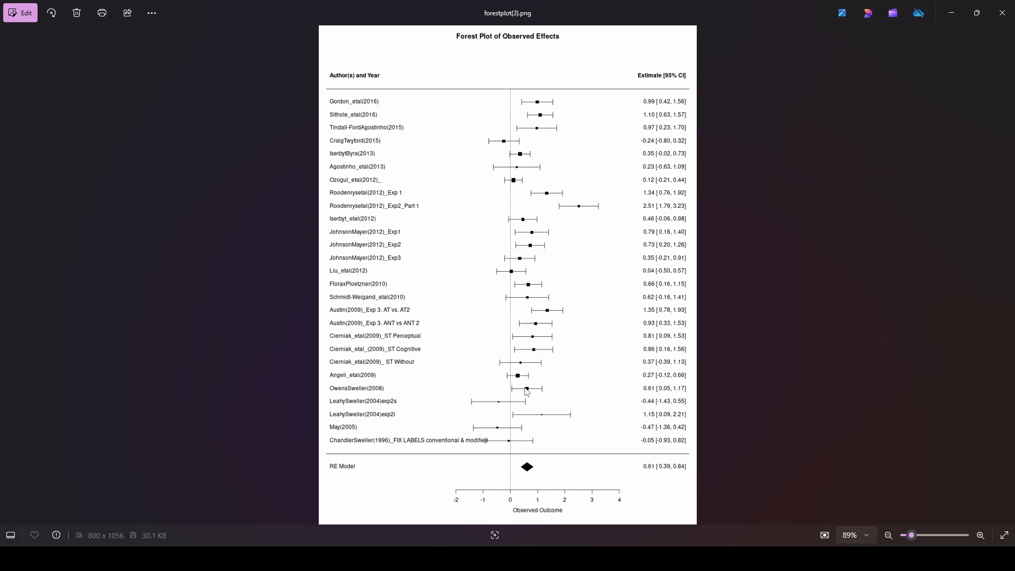
mouse_move(527, 401)
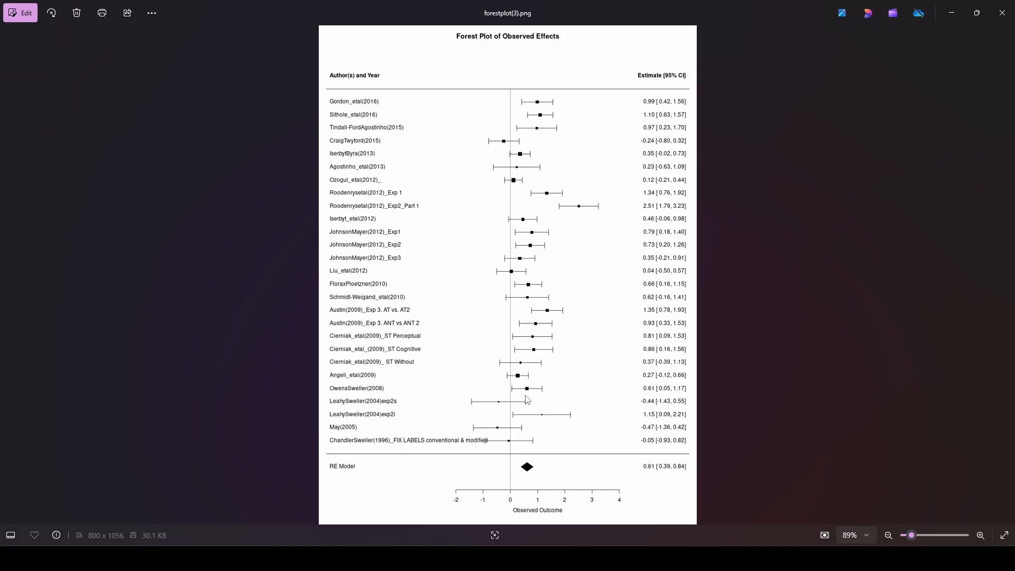
mouse_move(566, 167)
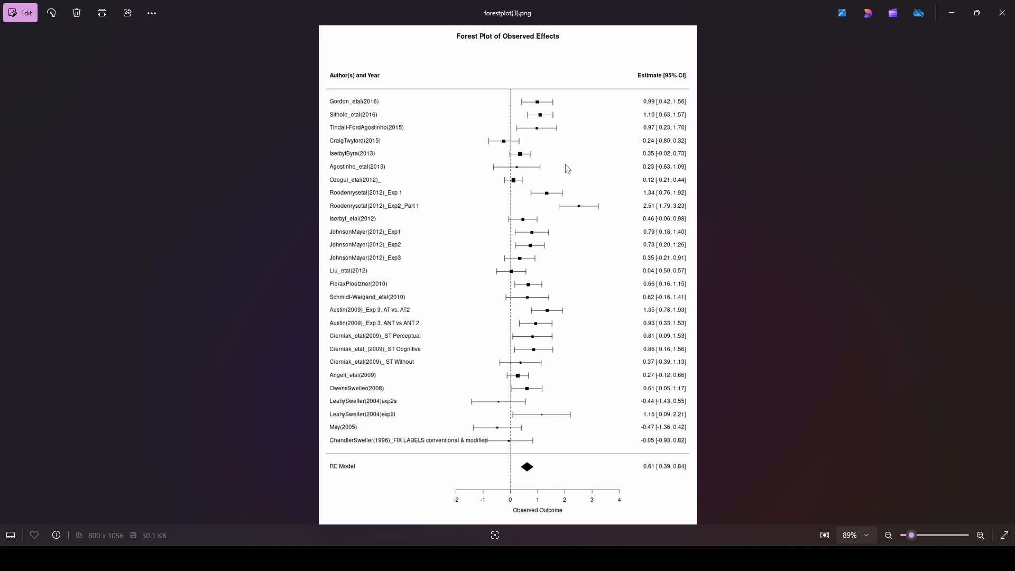
mouse_move(536, 394)
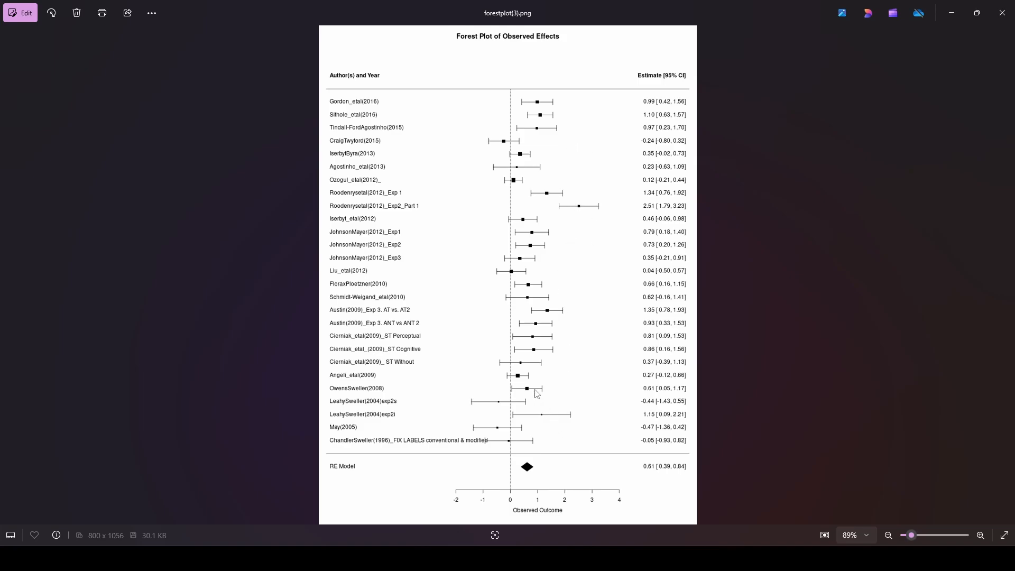
mouse_move(530, 336)
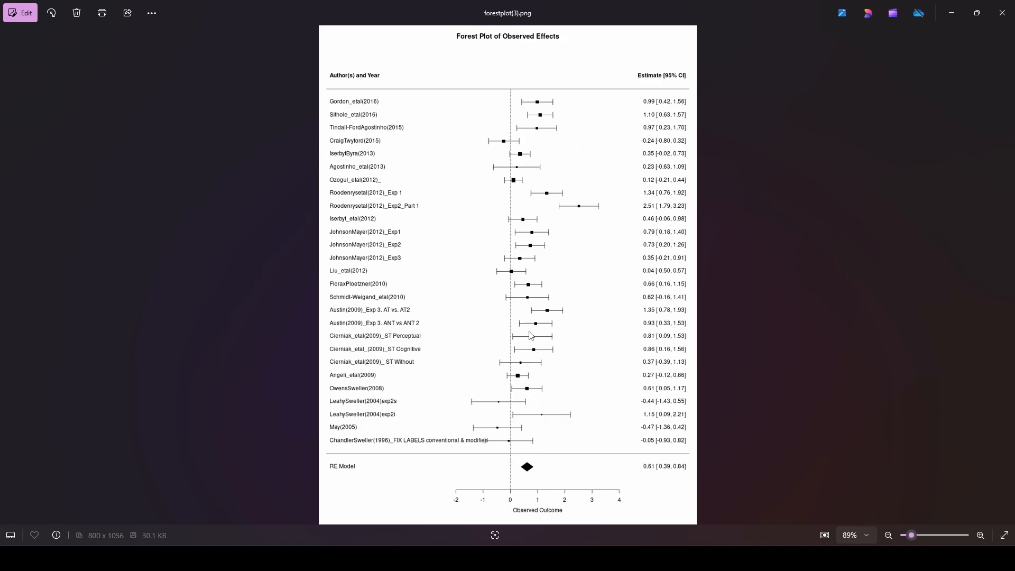
mouse_move(538, 246)
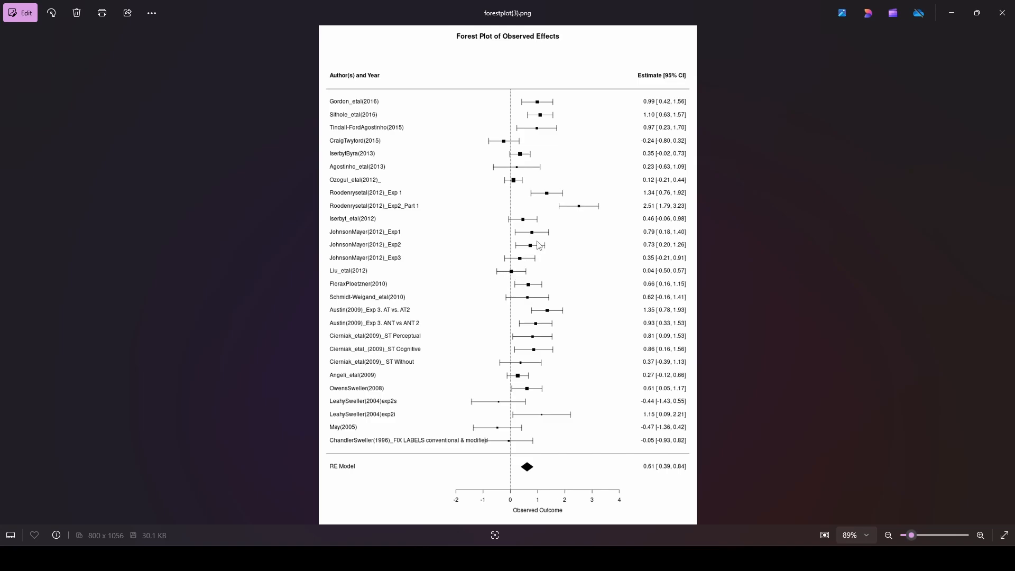
mouse_move(528, 156)
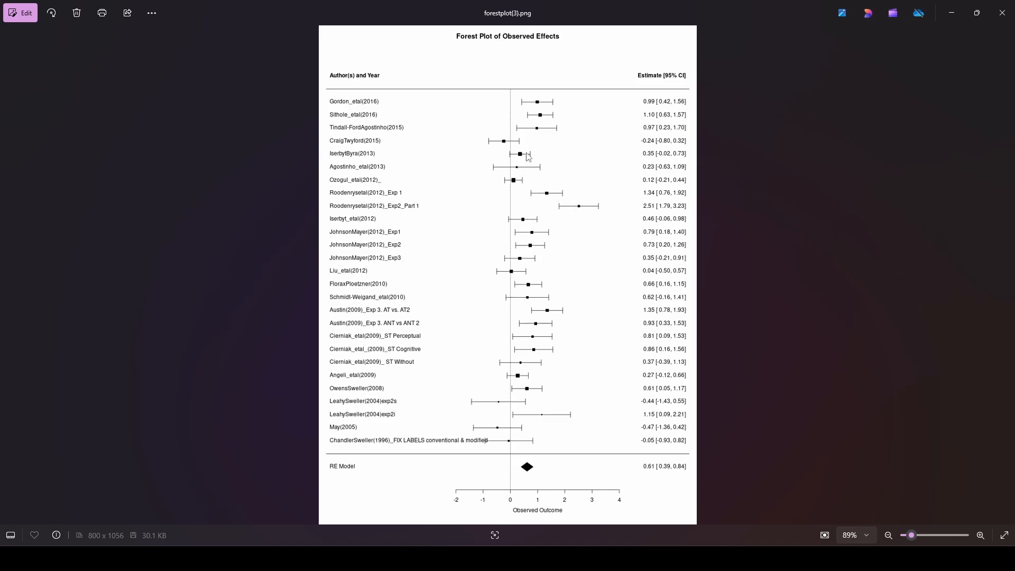
mouse_move(629, 399)
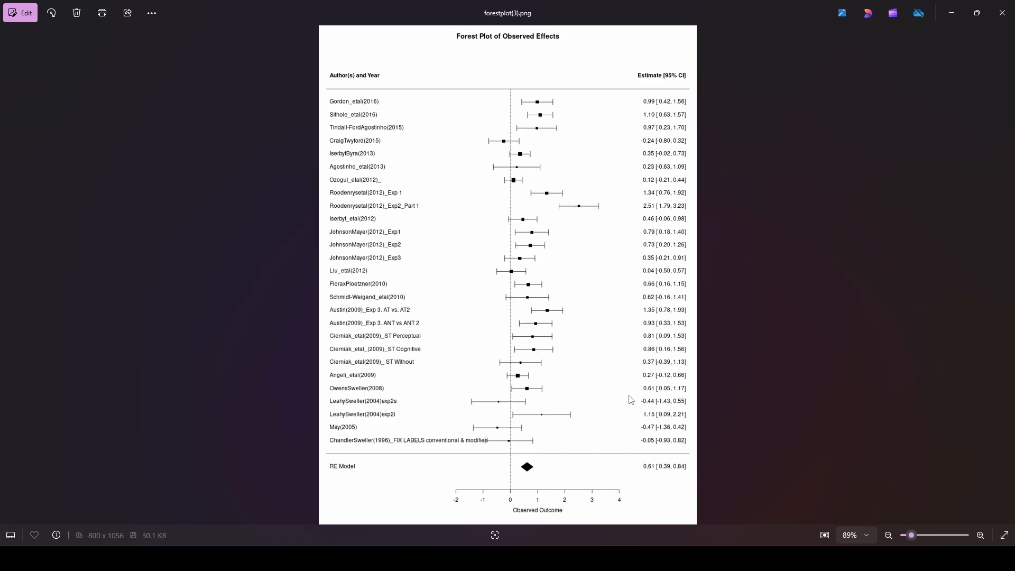
mouse_move(596, 400)
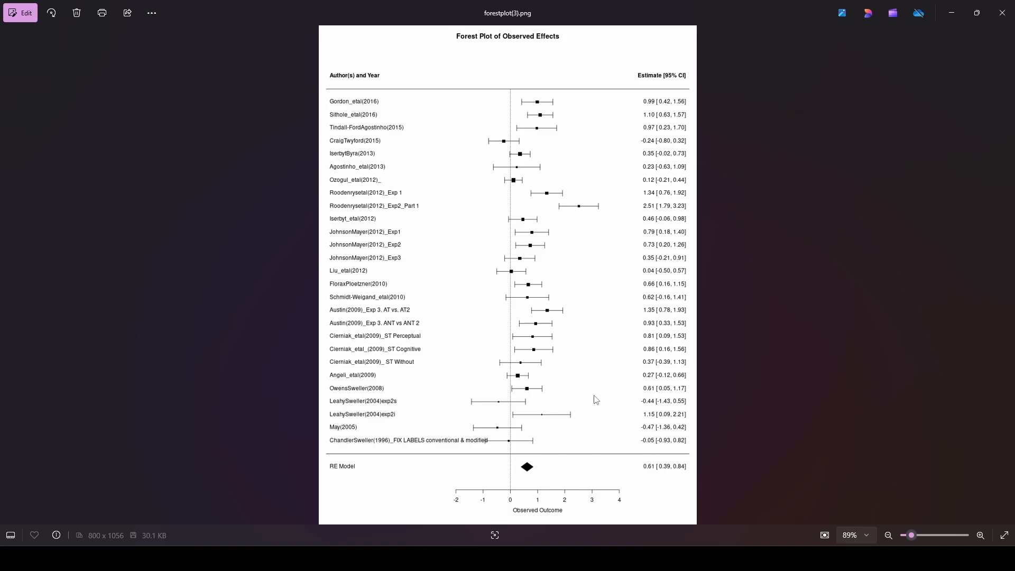
mouse_move(239, 349)
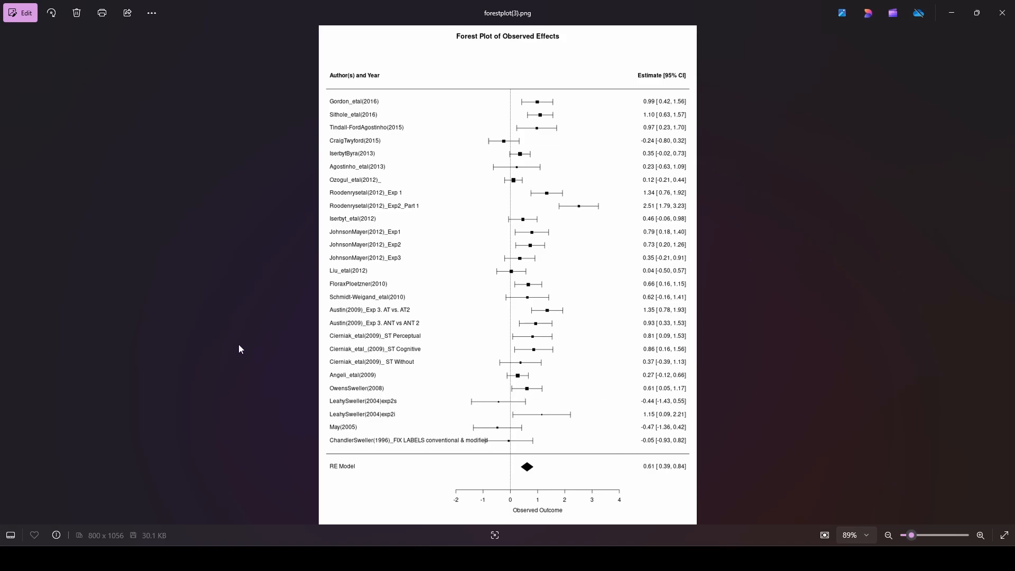